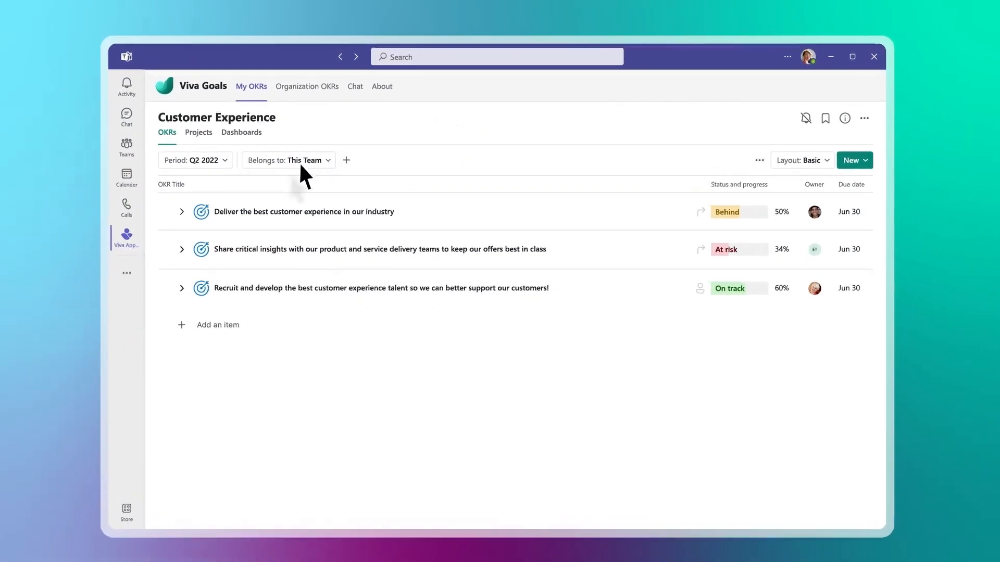
Step: Expand the Customer Experience objectives and update a customer support key result's current value
click(182, 211)
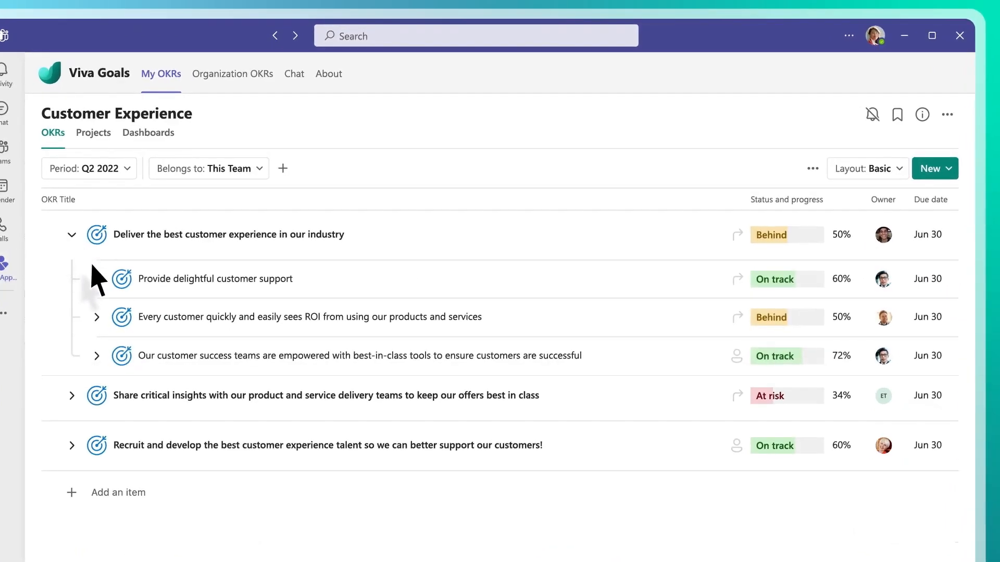
click(96, 279)
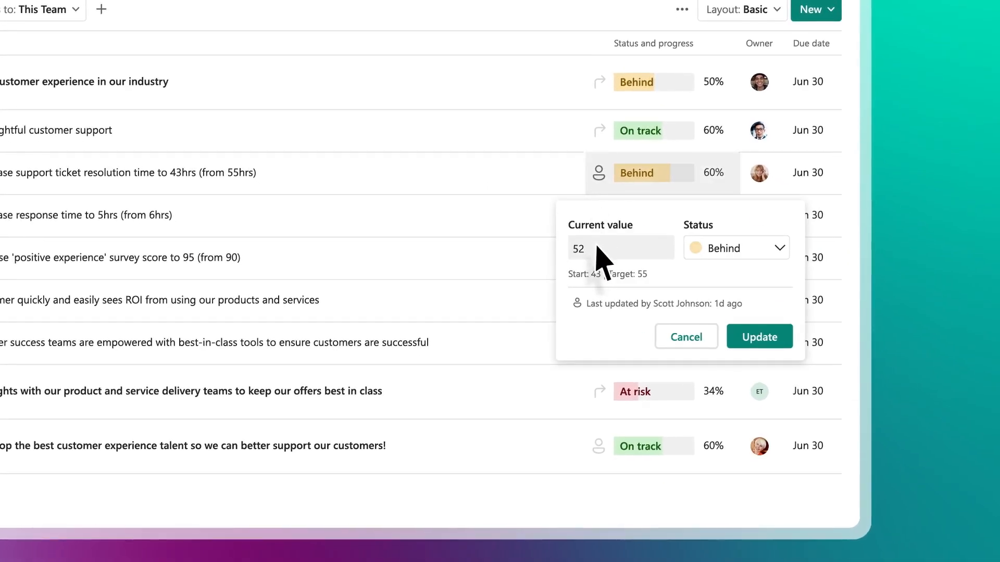
click(758, 336)
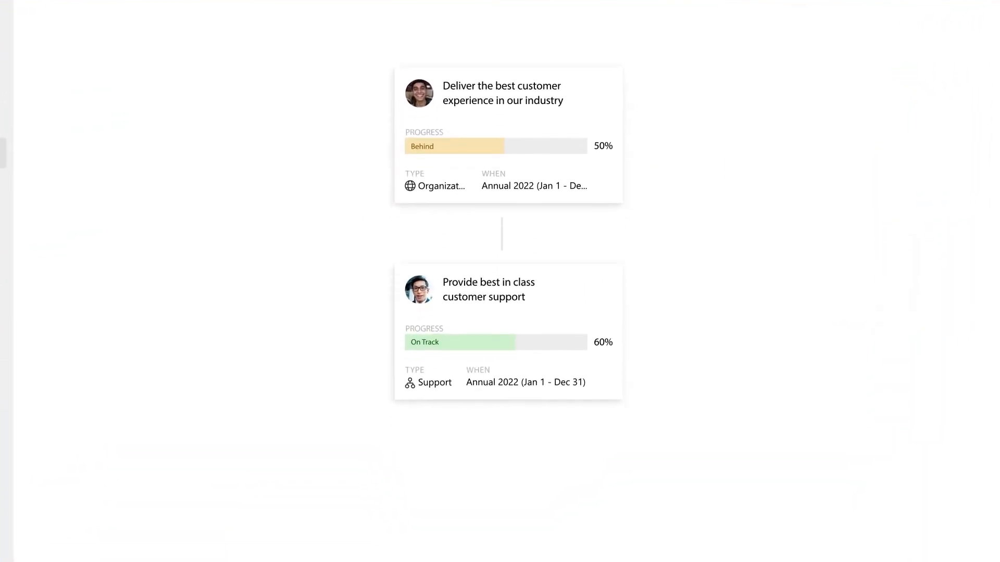
Step: Draft a new key result for Enterprise support channel usage and choose its teams
scroll(down, 3)
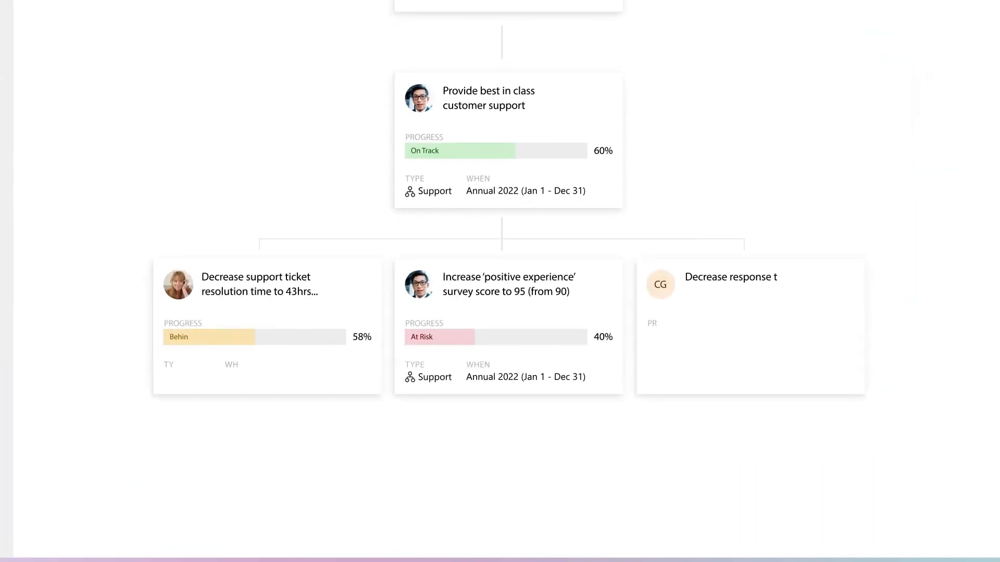
click(843, 103)
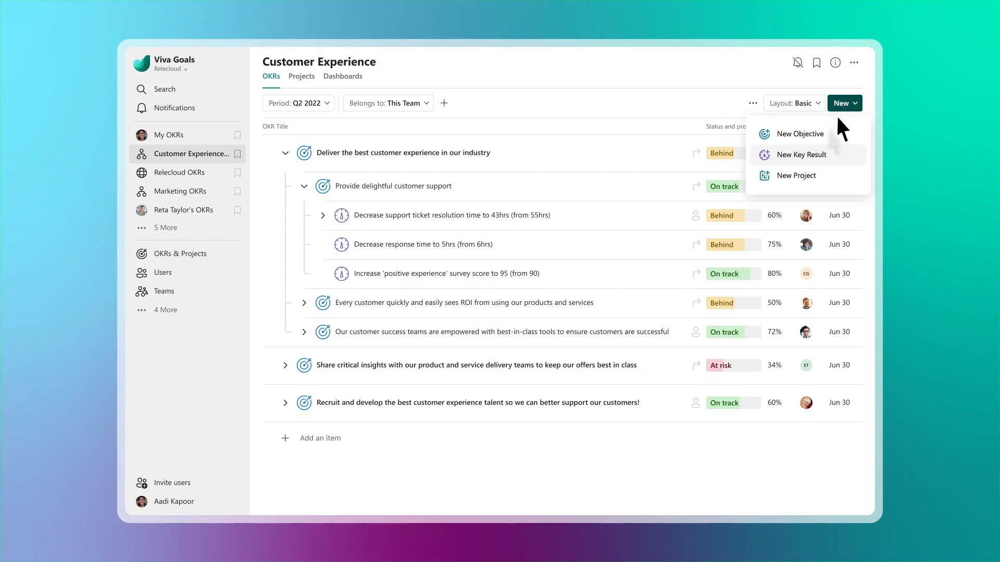
click(801, 155)
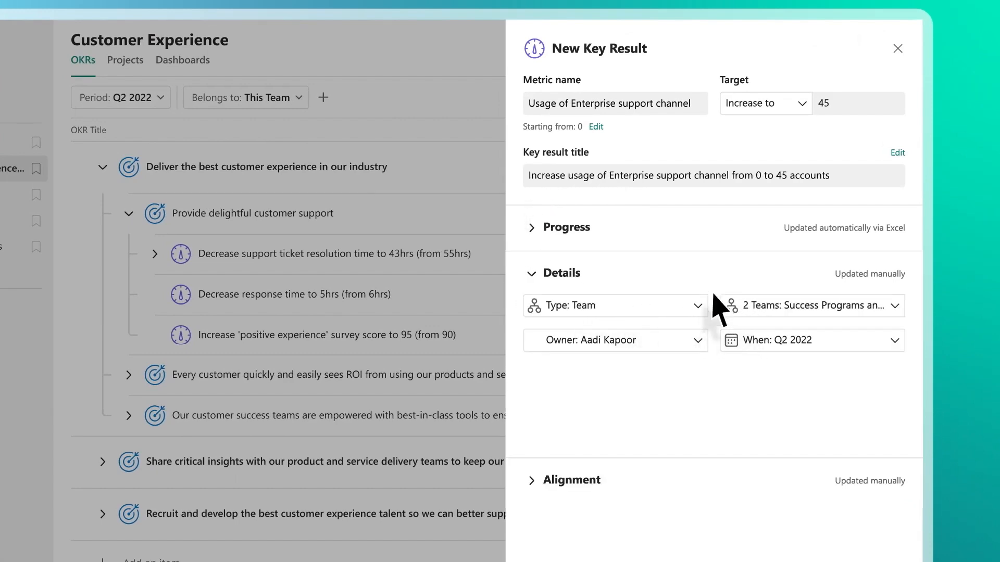
click(568, 227)
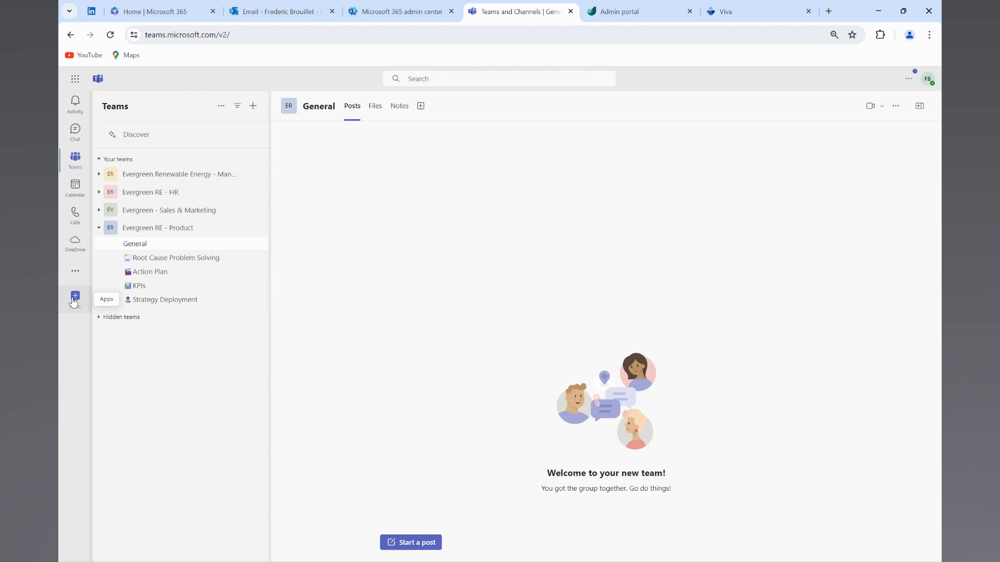
Step: Search the Teams apps for 'viva gol' and open the Viva Goals app
click(75, 296)
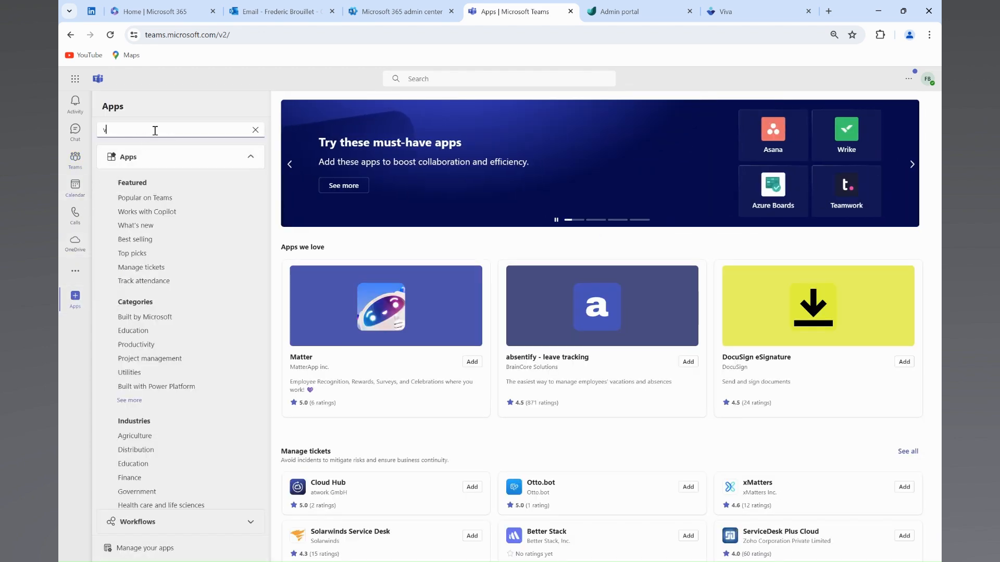
text(viva go)
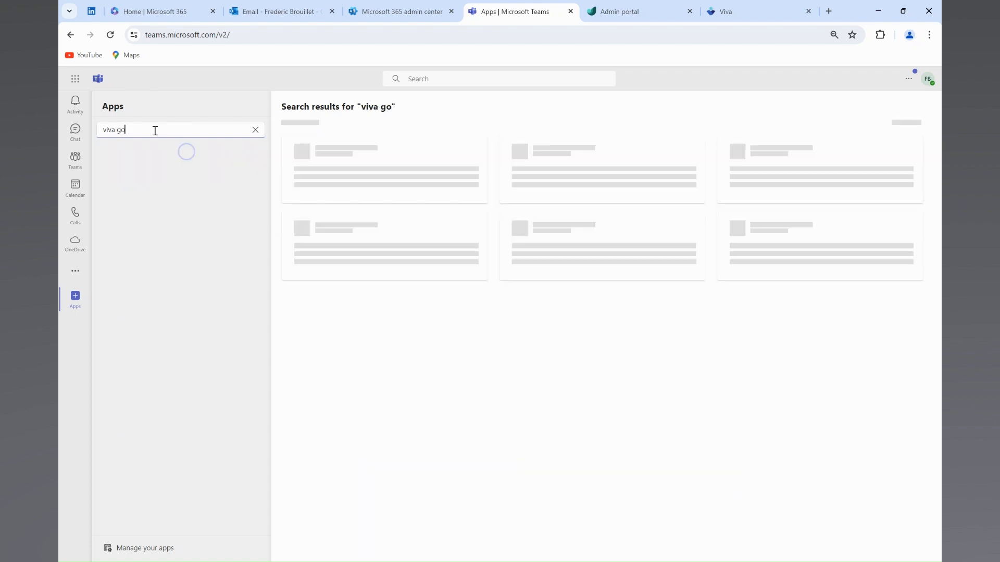
text(l)
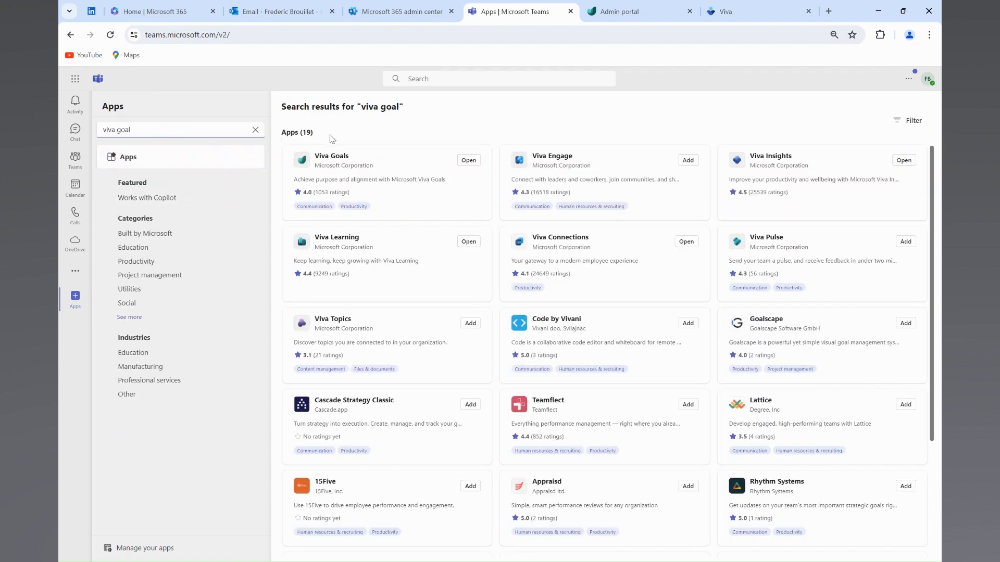
click(331, 156)
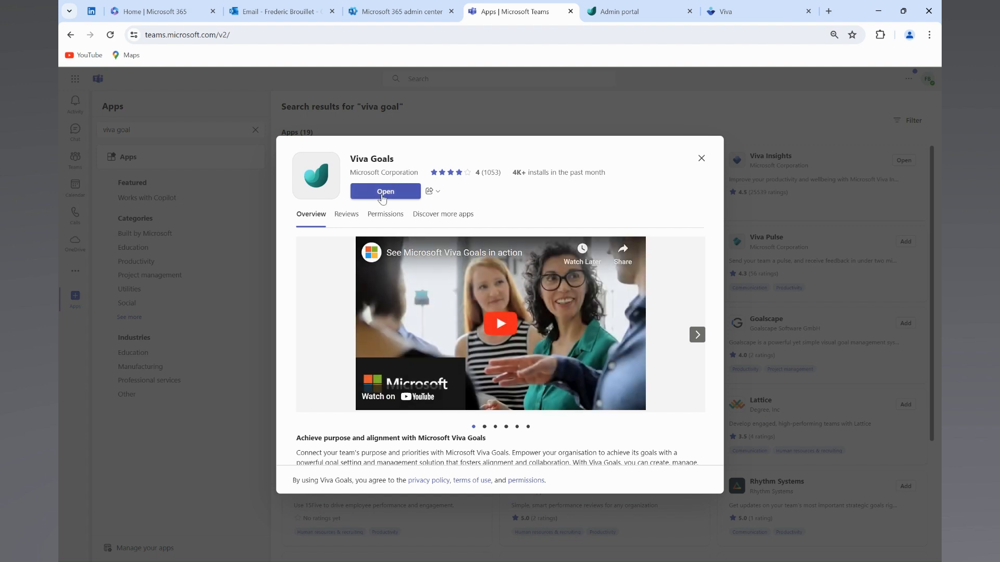
mouse_move(486, 187)
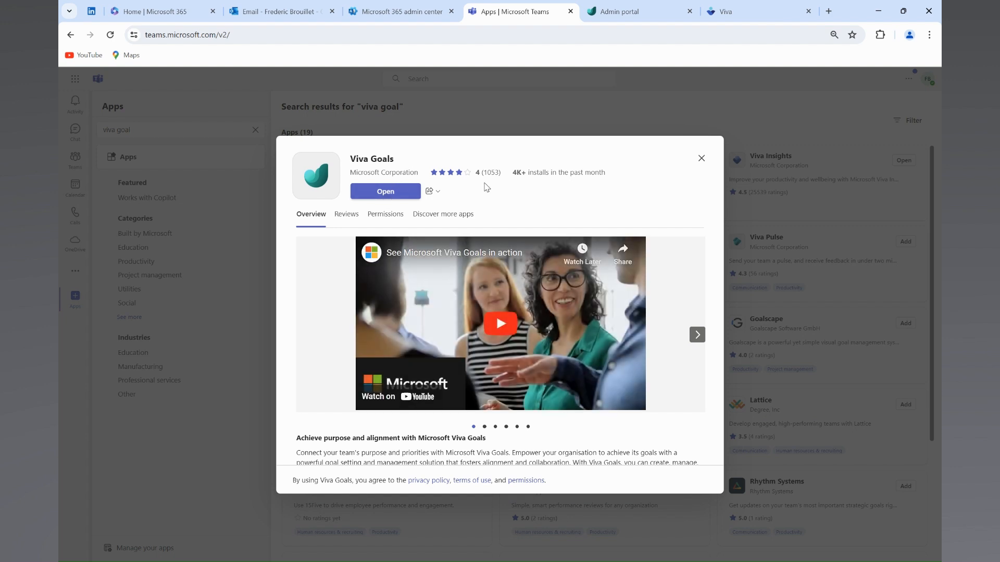
click(385, 191)
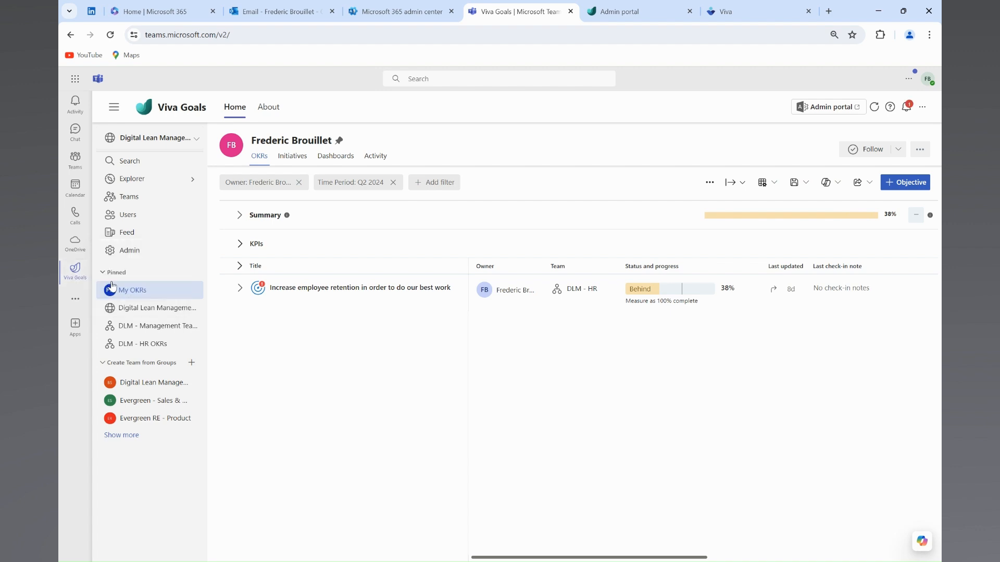
mouse_move(96, 345)
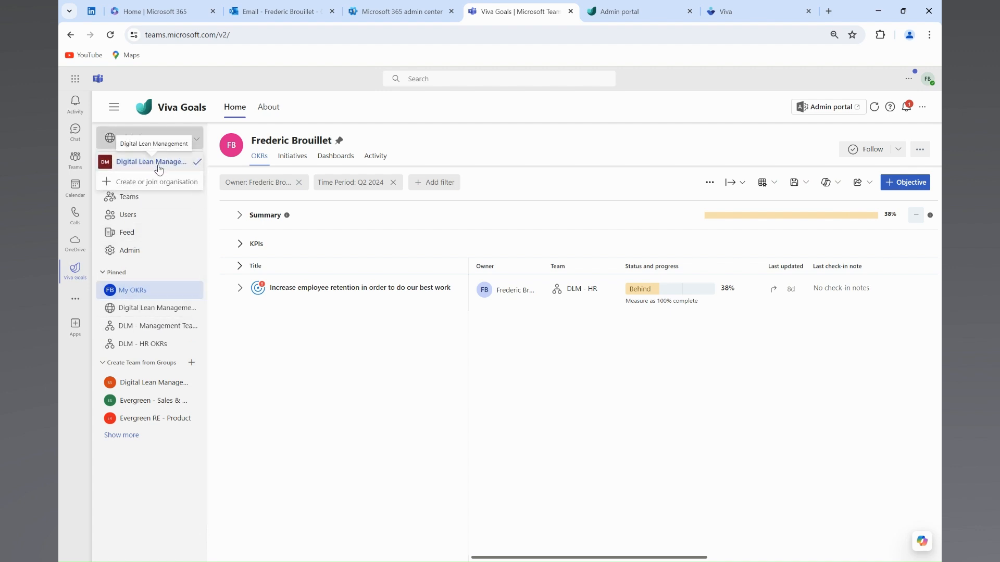
Step: Choose 'Create or join organisation' from the organisation dropdown
click(152, 162)
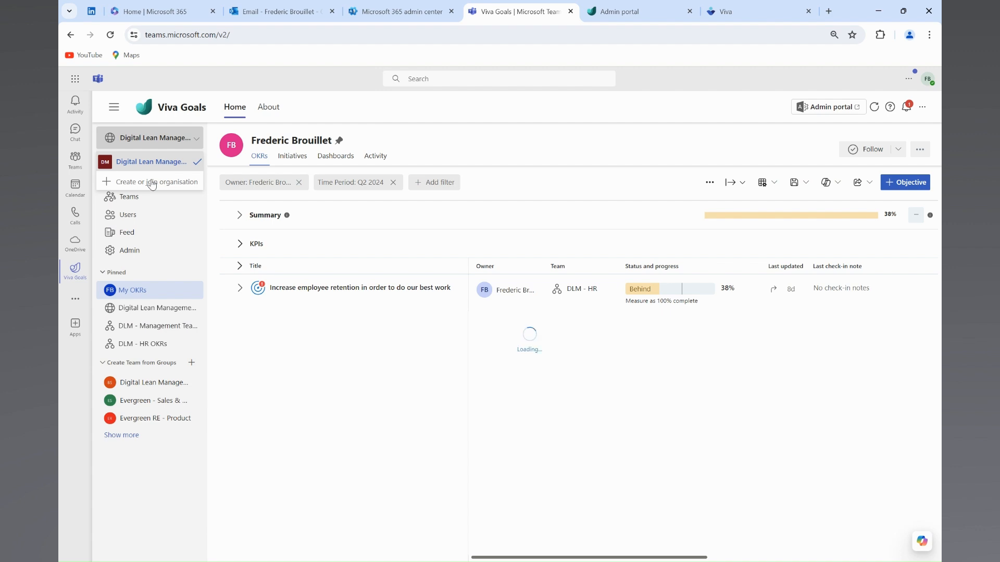
click(156, 182)
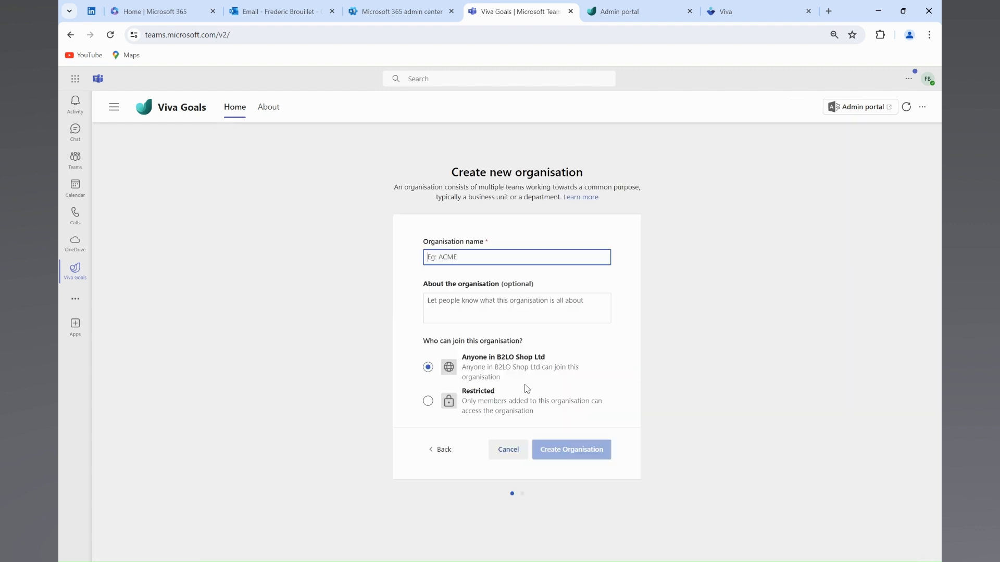
Step: Create the Evergreen Renewable Energy organisation and pick colleagues to add as members
text(Evergre)
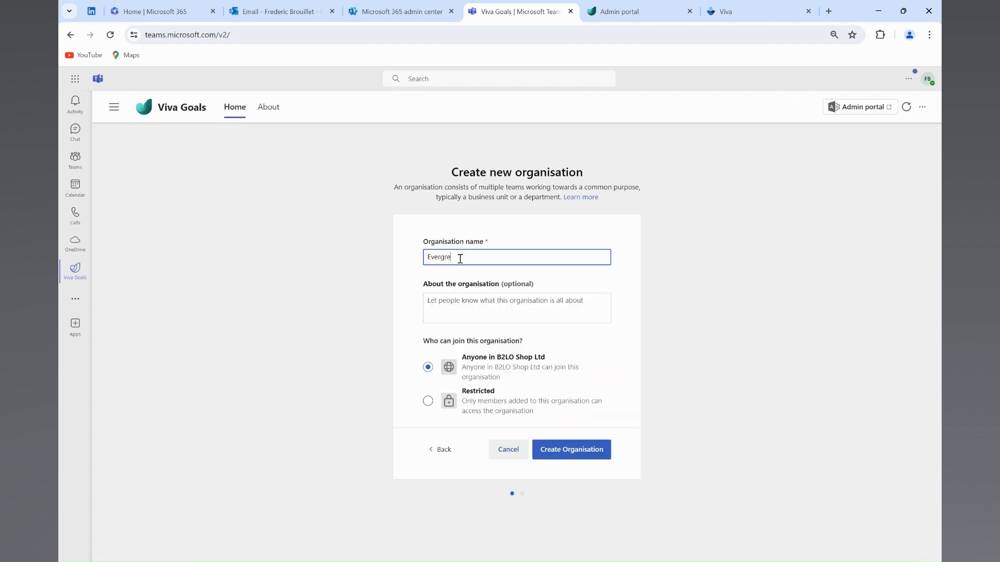
click(570, 449)
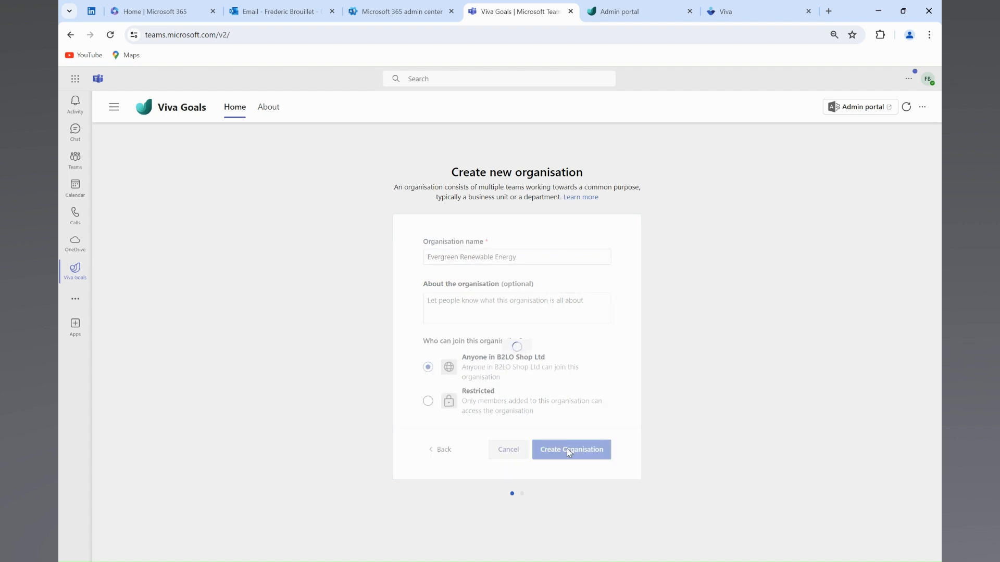
click(571, 449)
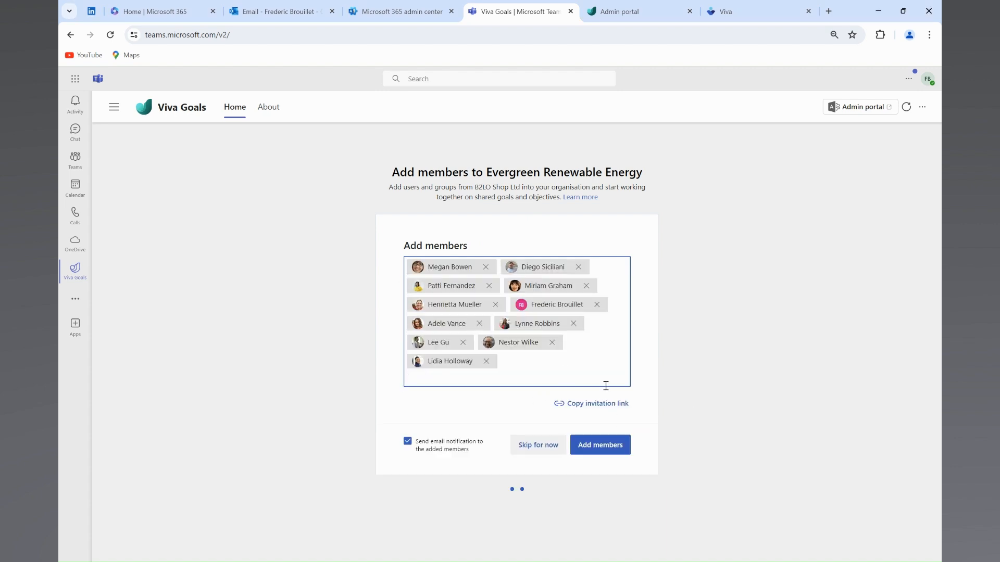
Step: Add the eleven members and begin the organisation's first objective
click(593, 444)
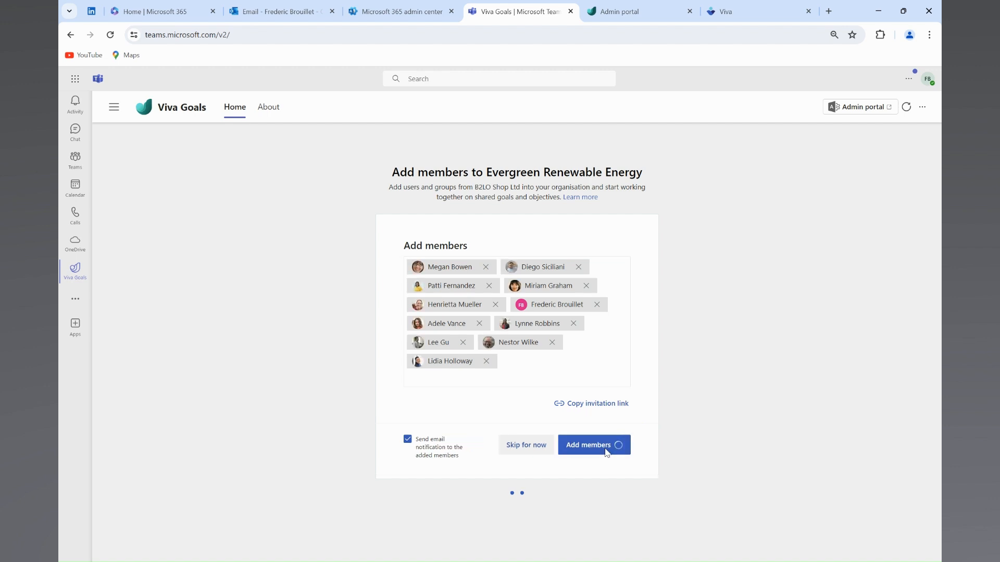
mouse_move(688, 386)
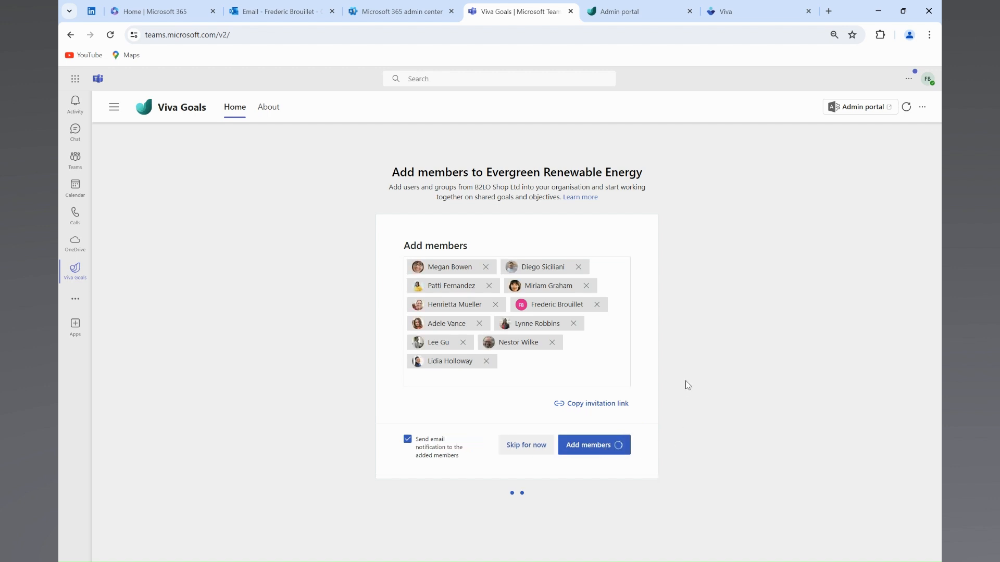
click(588, 444)
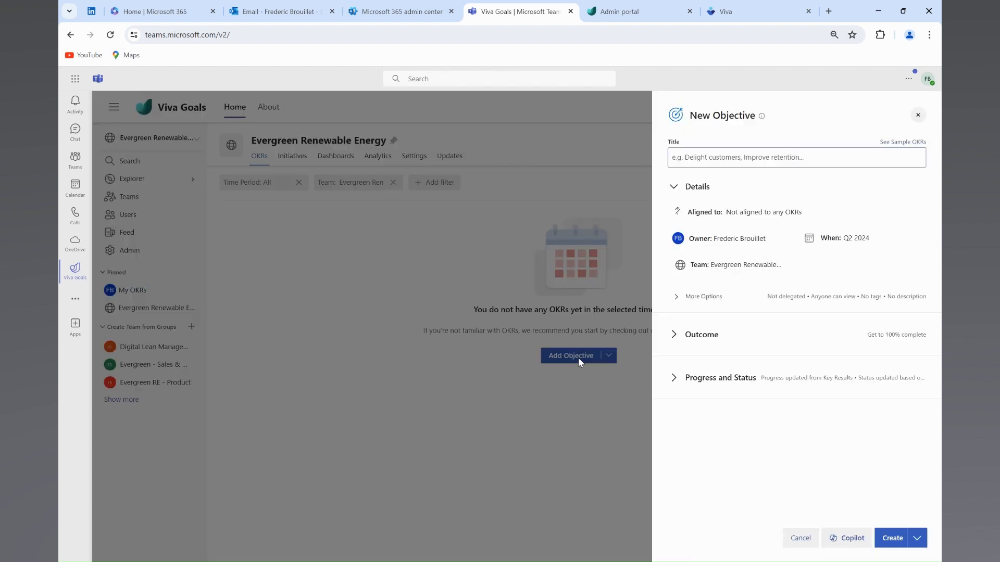
mouse_move(756, 237)
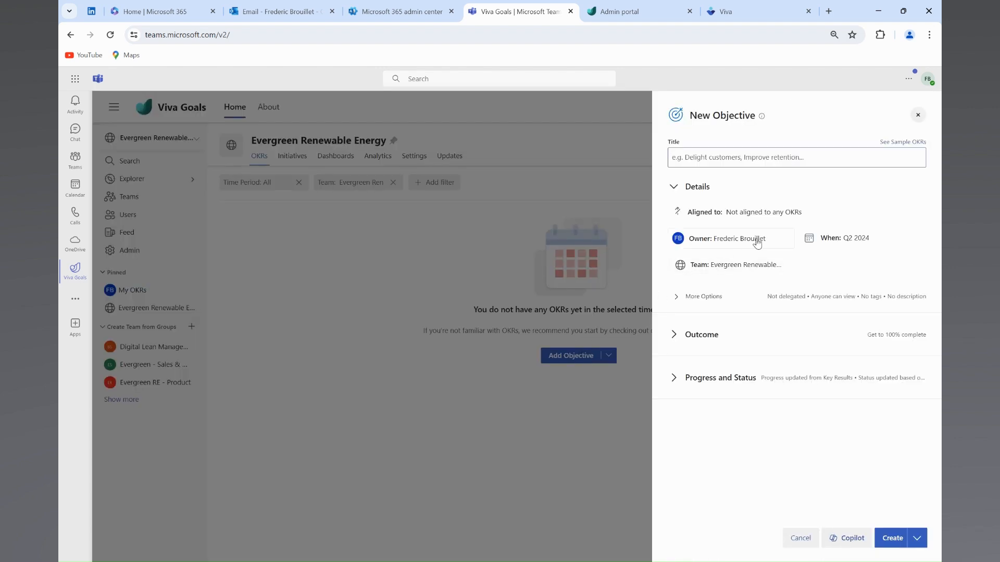
Step: Title the objective 'Increase Market Share in the Energy Renewable Sector' and save Copilot's suggested OKRs
text(Increase Market Share in the)
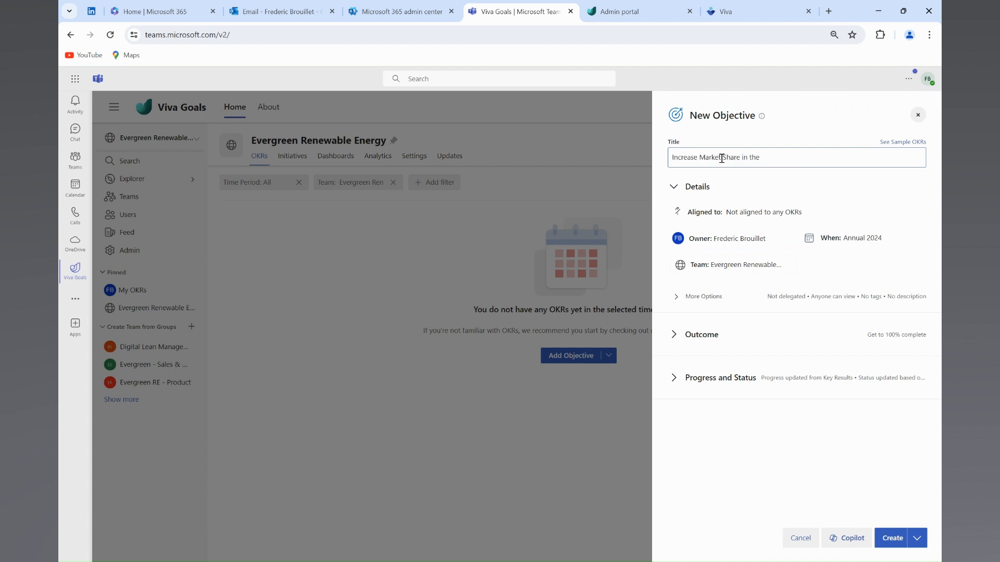
text(Energy Renewable Sector)
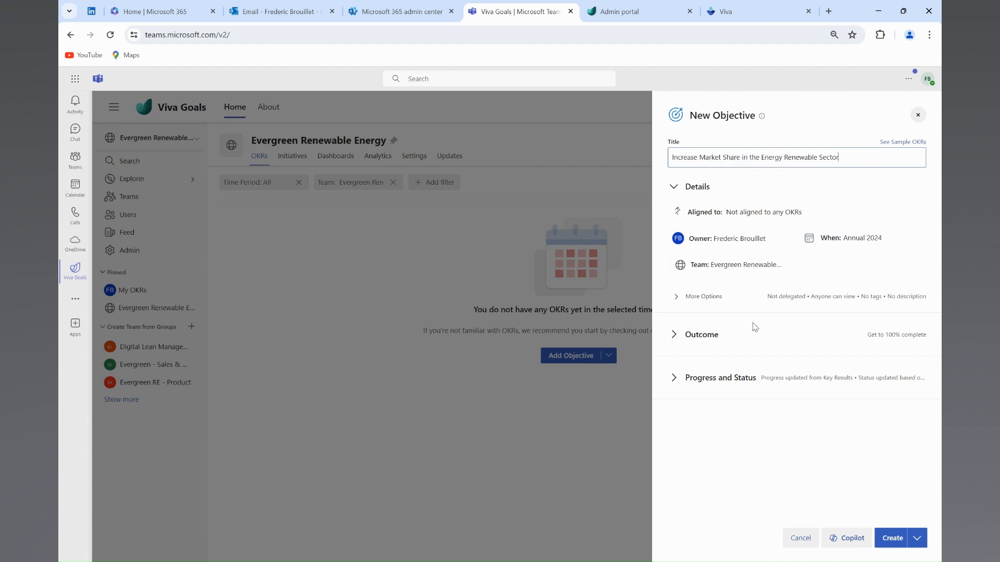
click(846, 537)
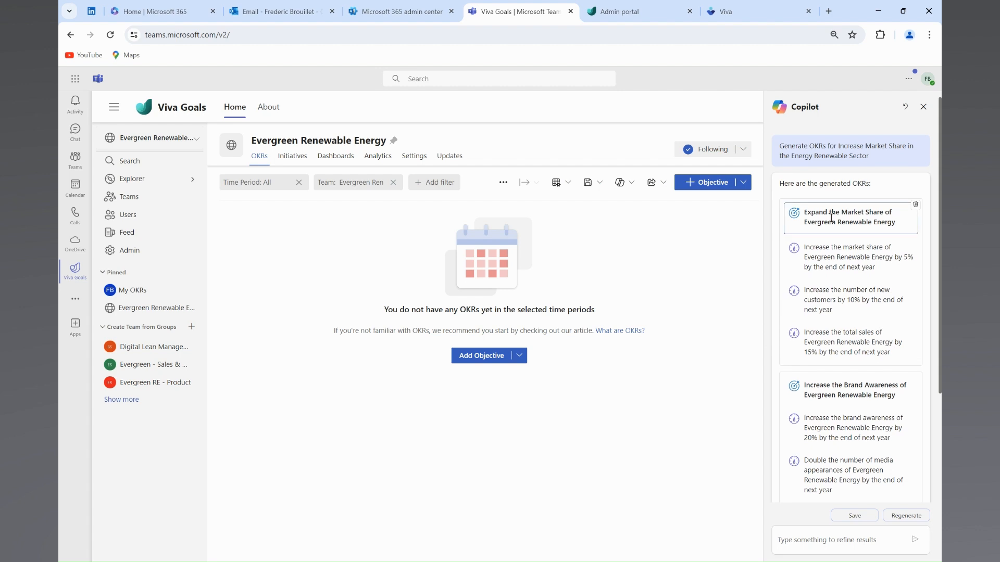
scroll(down, 3)
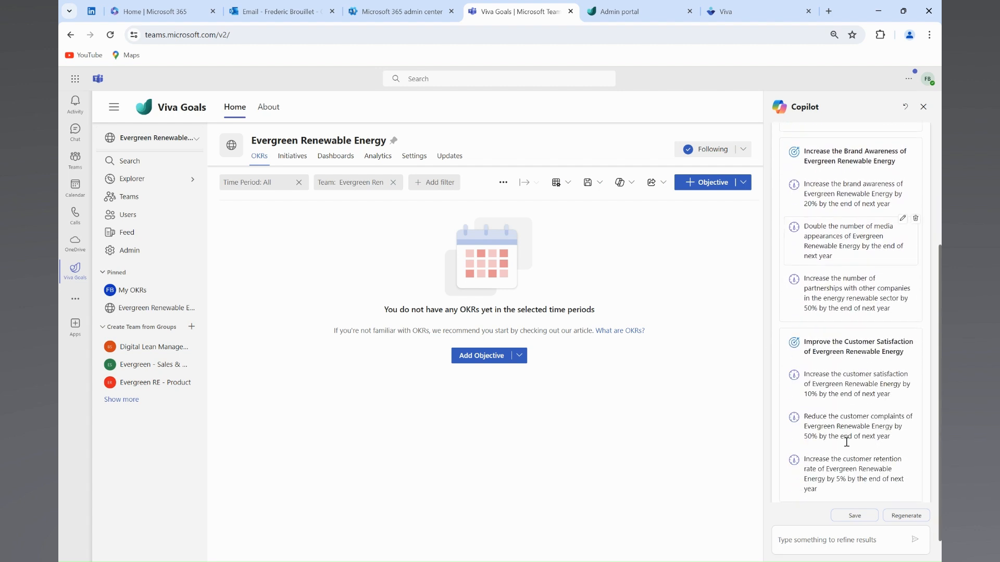
click(853, 515)
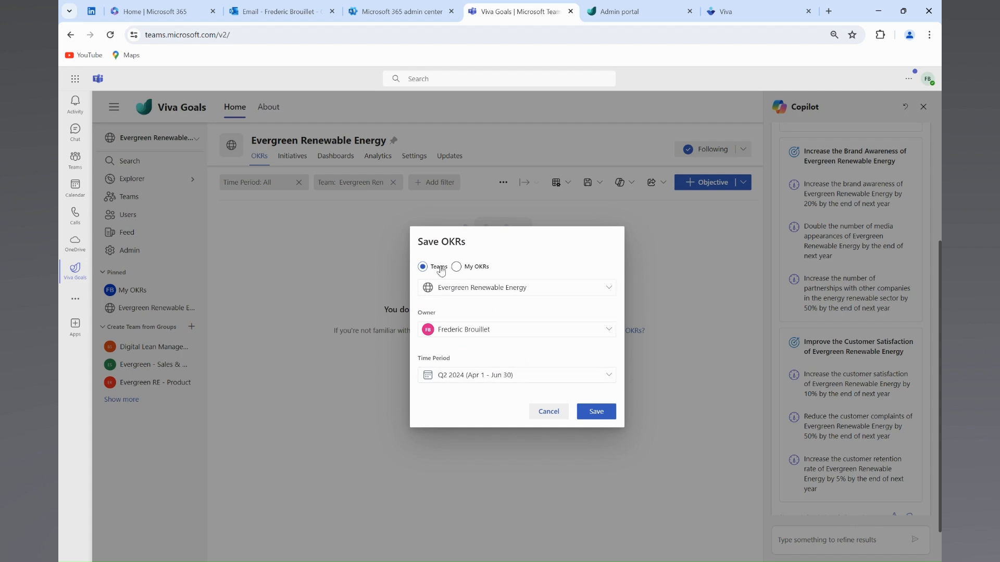
Step: Add a second owner and save the OKRs to Evergreen Renewable Energy for Annual 2024
click(516, 329)
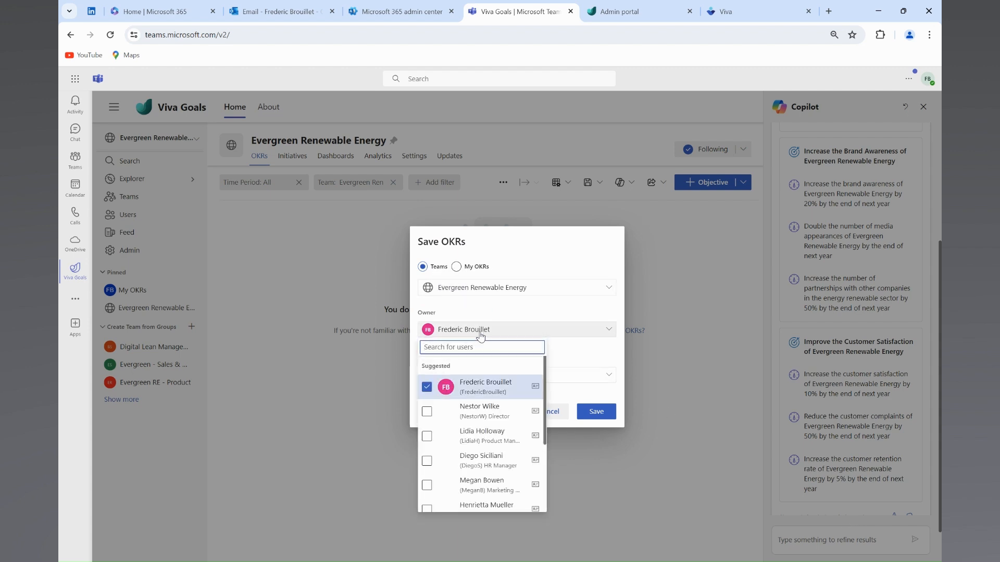
scroll(down, 3)
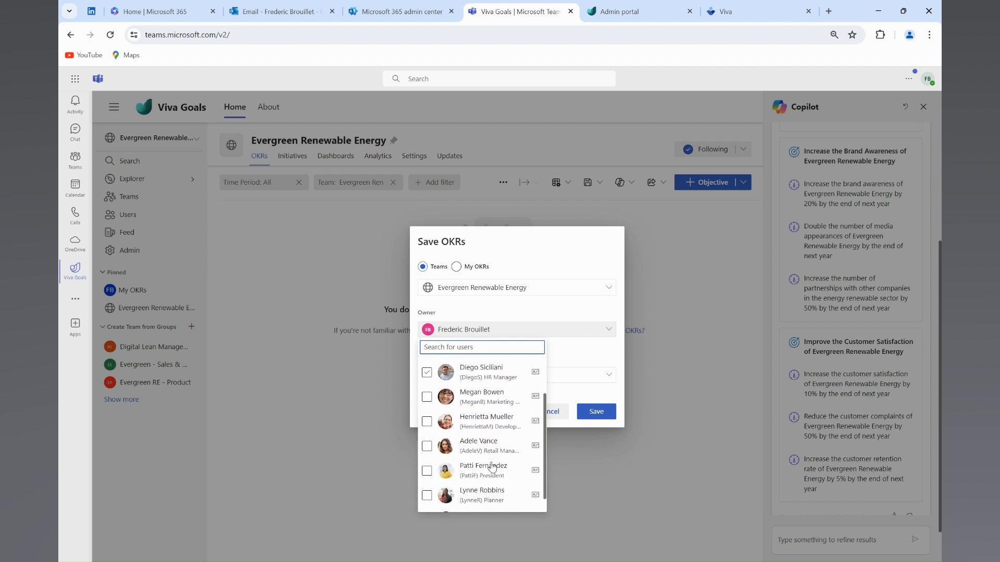
click(427, 470)
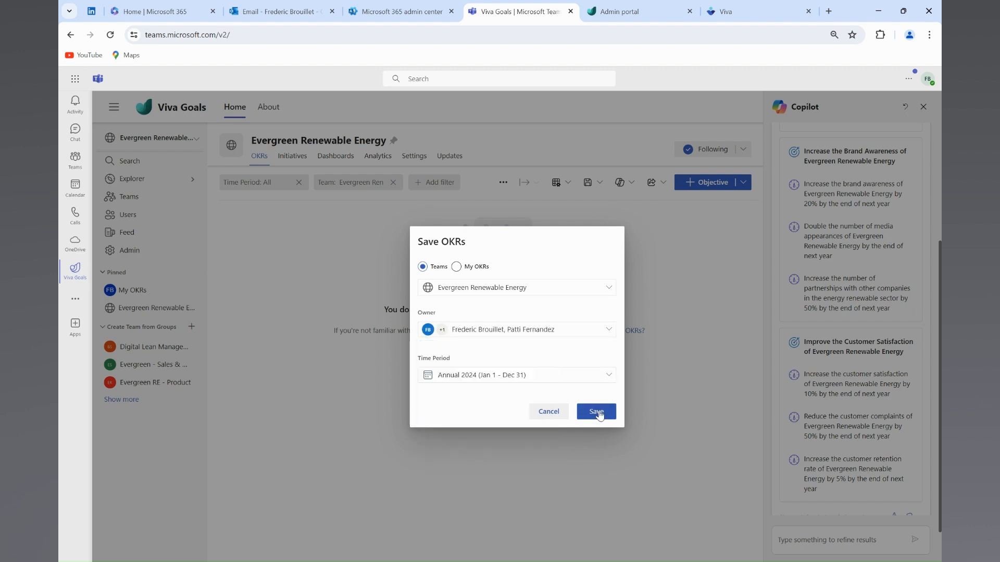
click(595, 411)
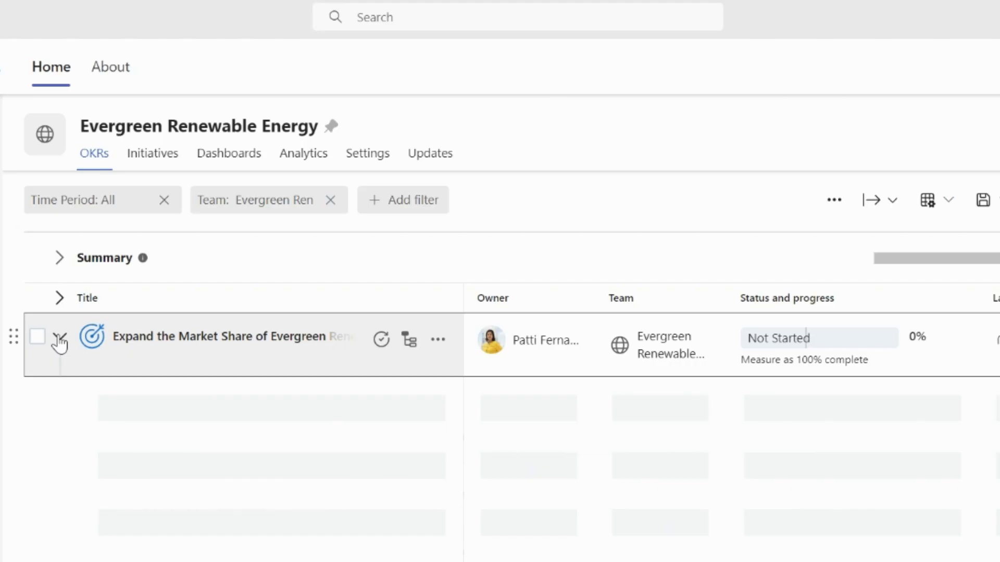
click(60, 337)
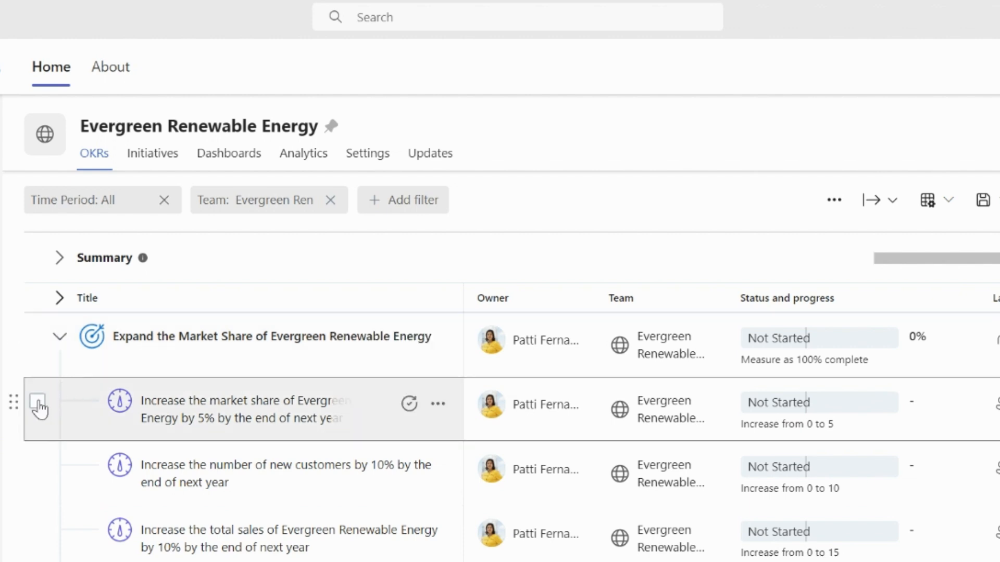
mouse_move(204, 418)
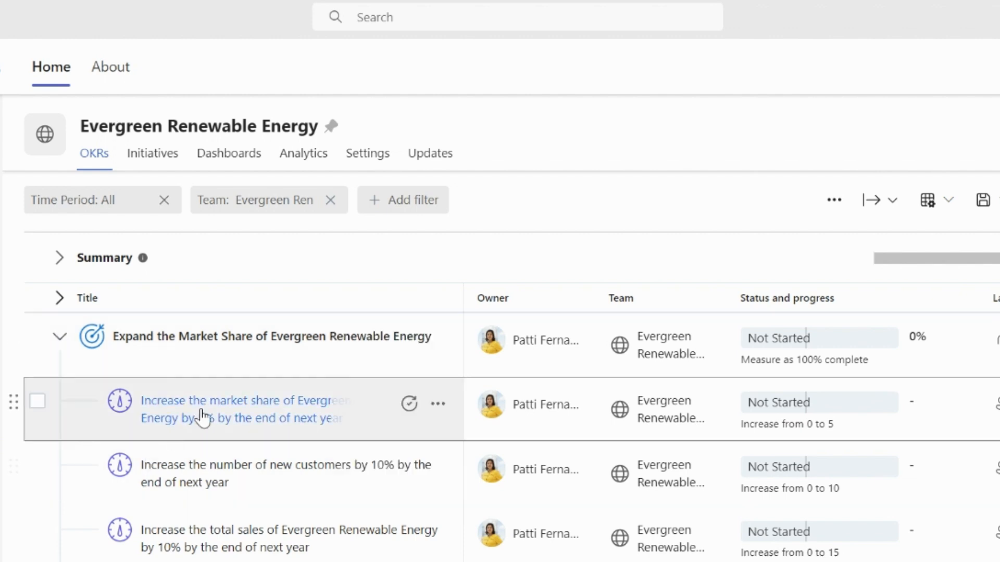
click(245, 409)
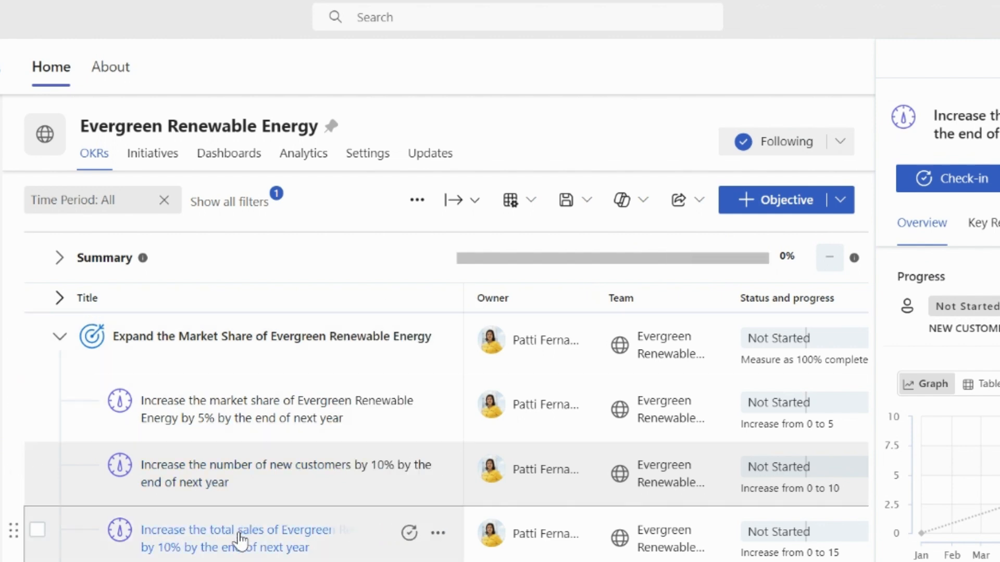
click(244, 530)
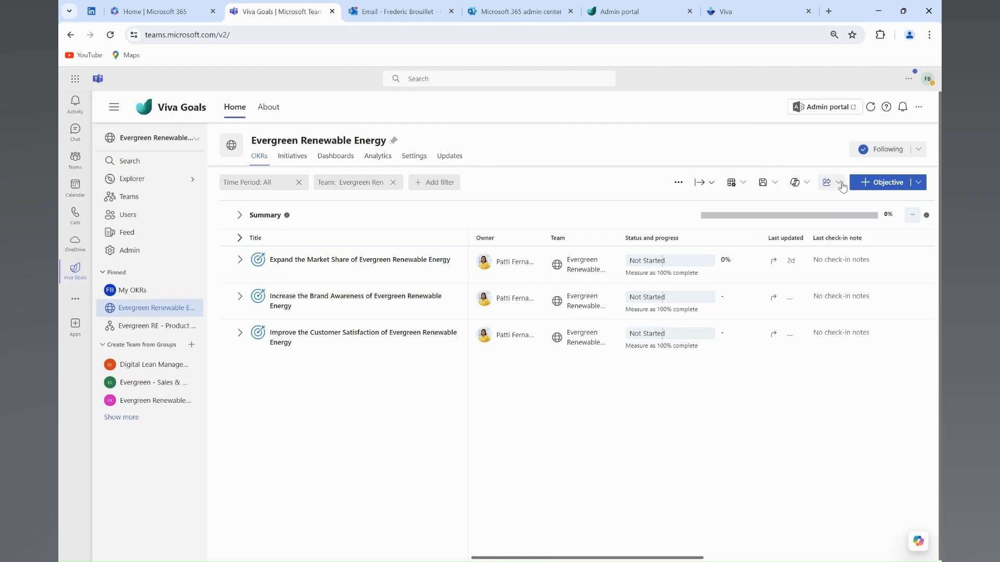
click(827, 182)
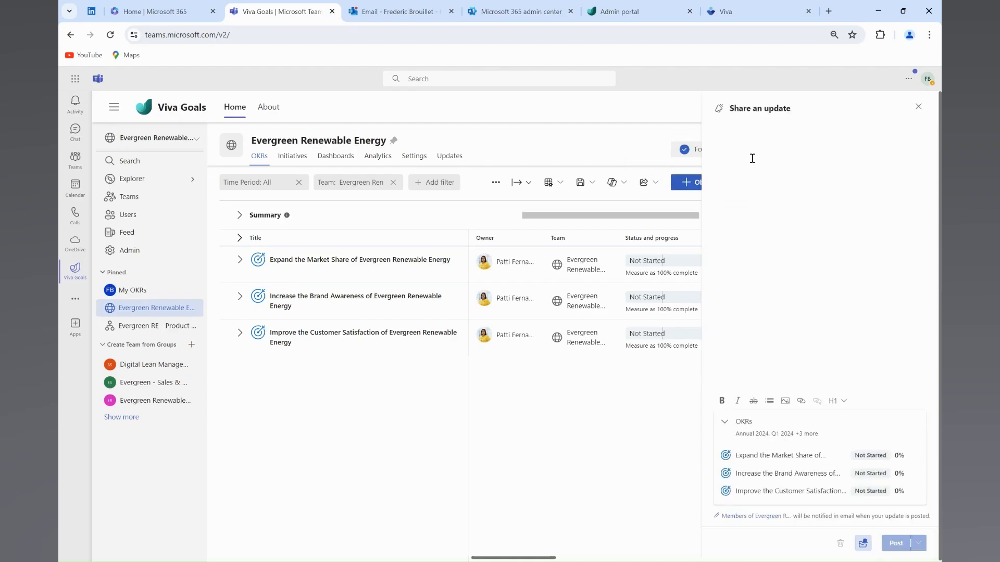
text(@Lidia Holloway Please find)
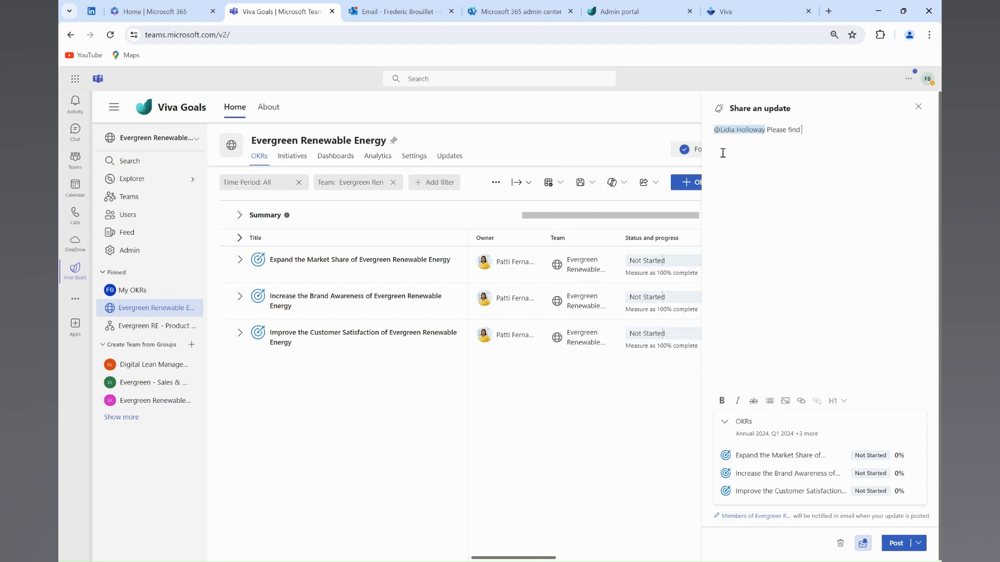
text(attached the organisation annual goals to cascade and adapt int)
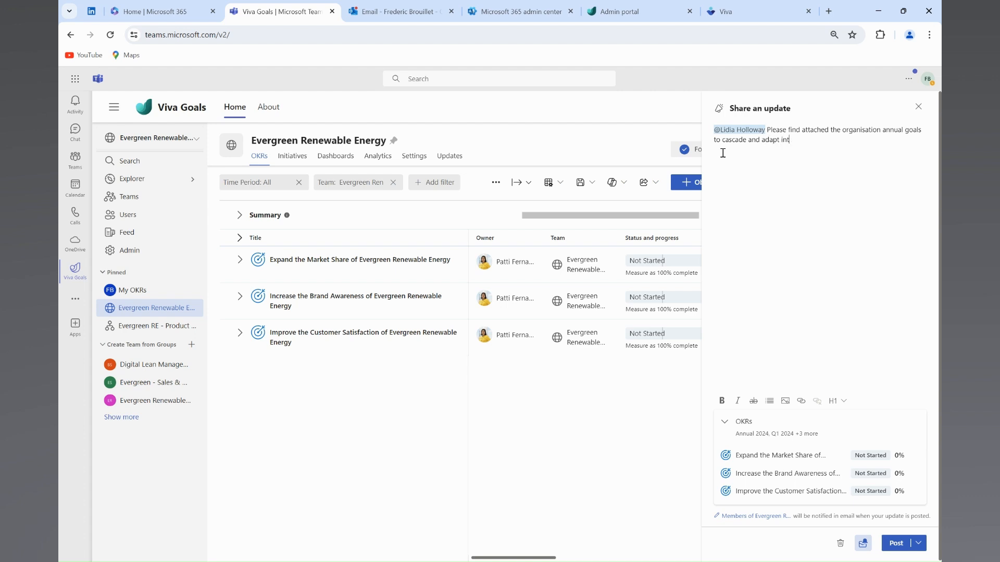
text(o the Product department - Thank)
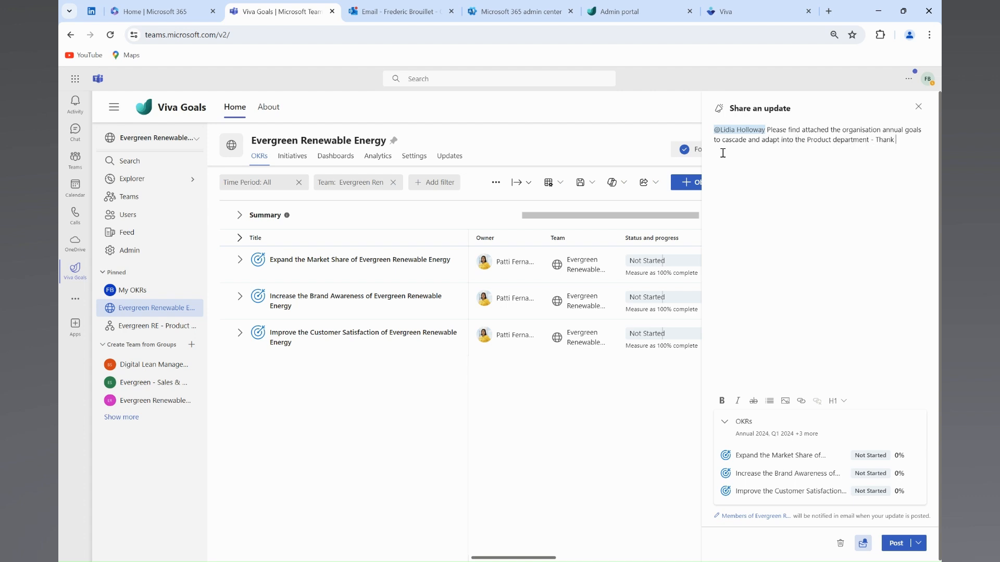
click(895, 543)
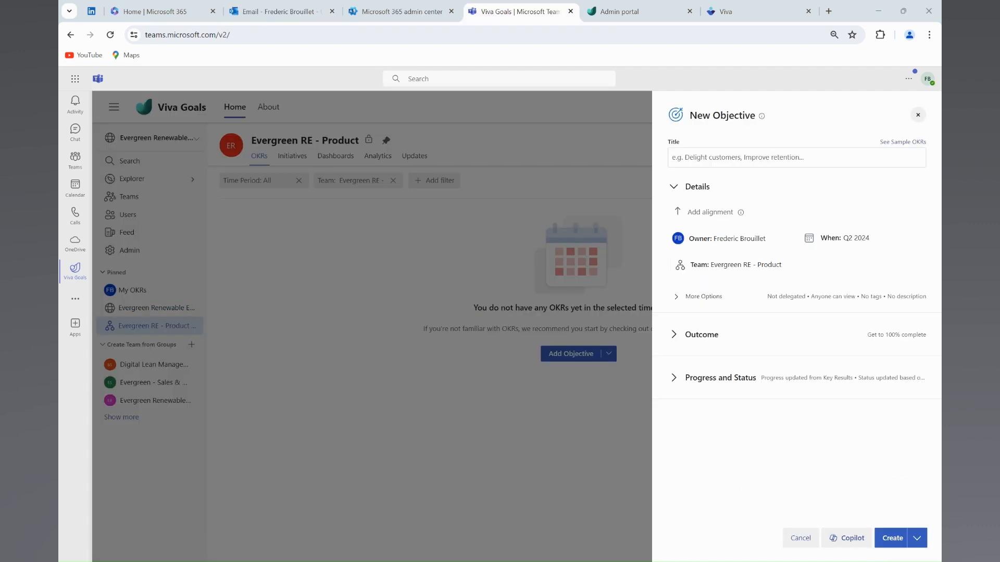
Step: Add 'Develop and launch new solar products', aligned to Expand the Market Share, and generate Copilot OKRs
text(Develop and launch new solar product)
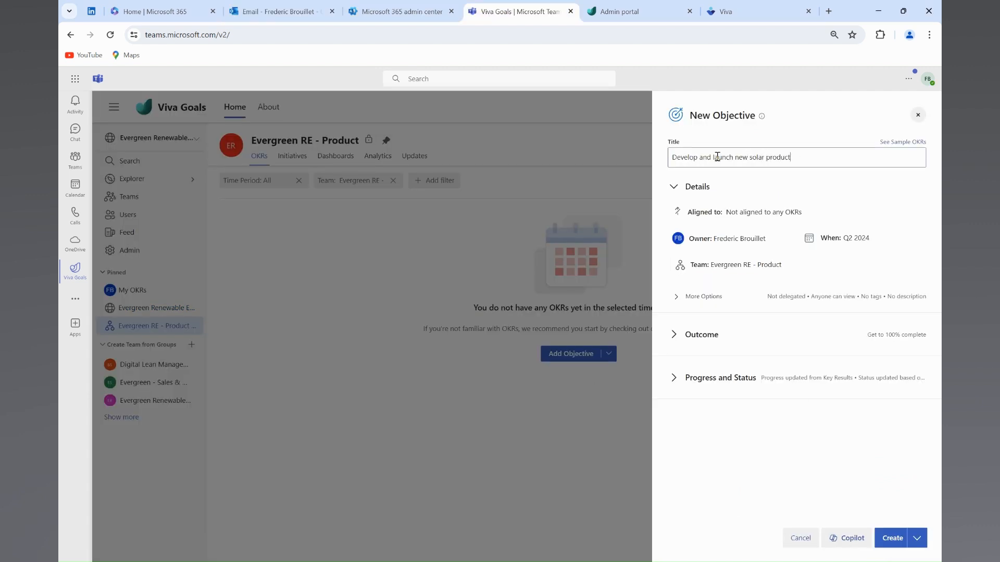
click(763, 212)
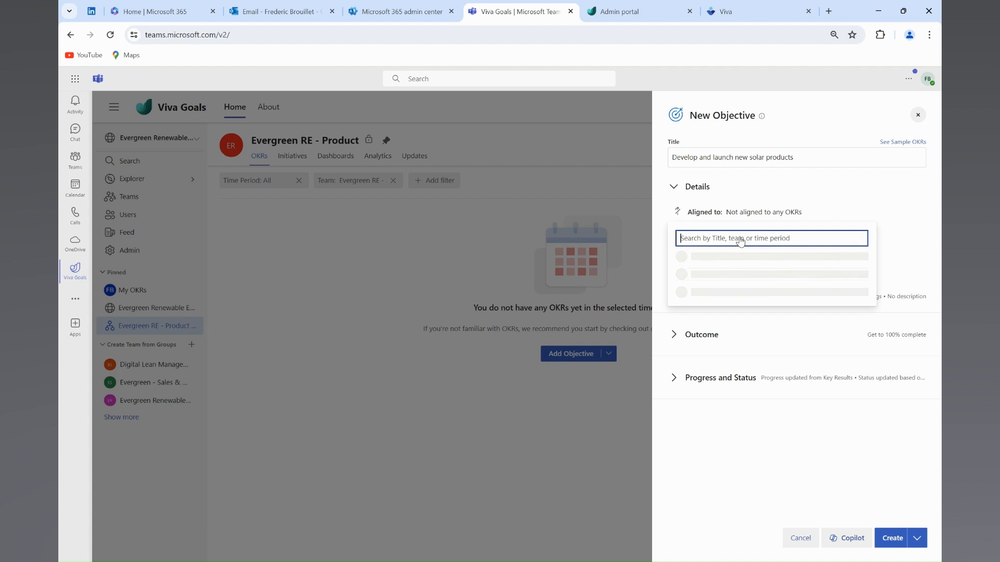
text(evergre)
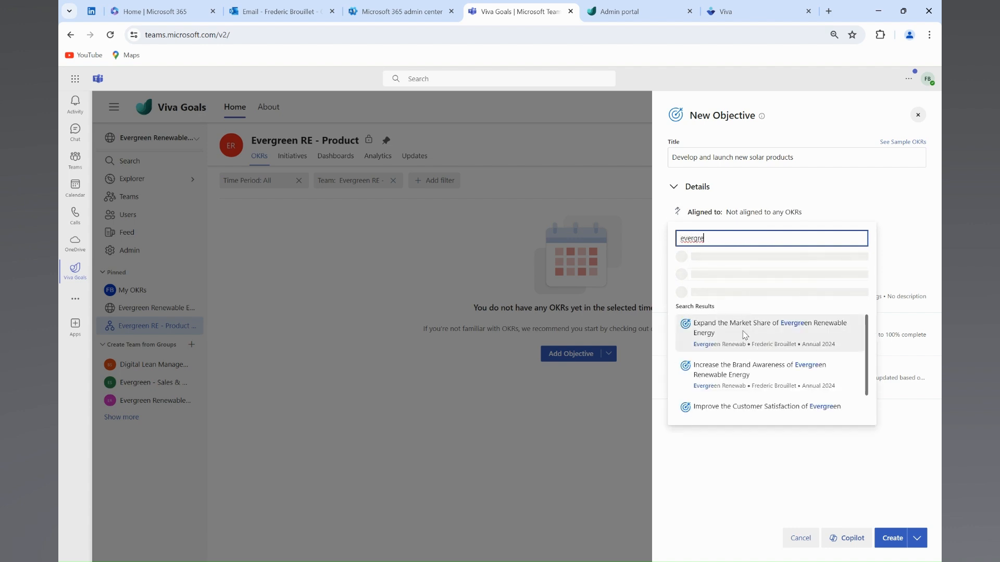
click(770, 328)
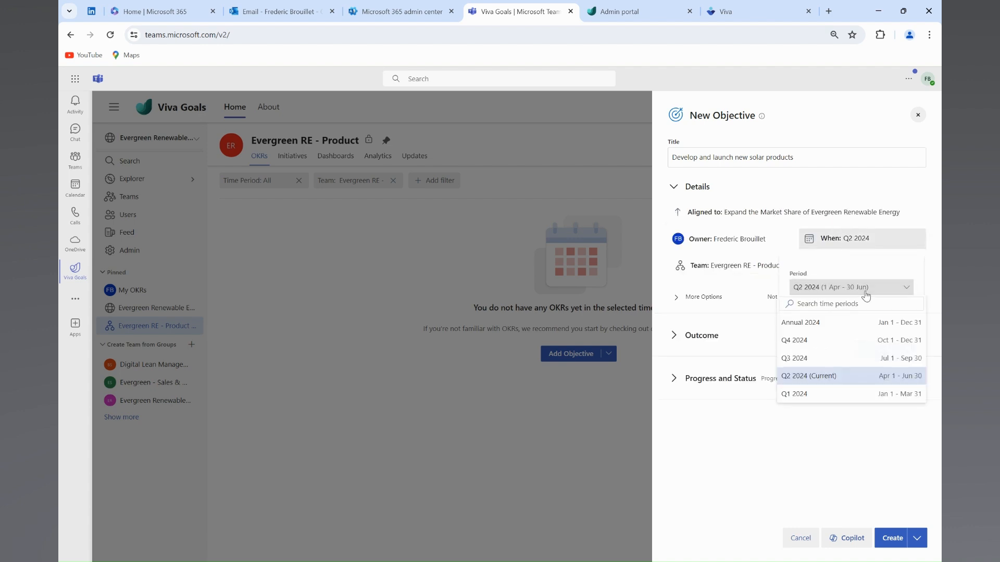
click(850, 538)
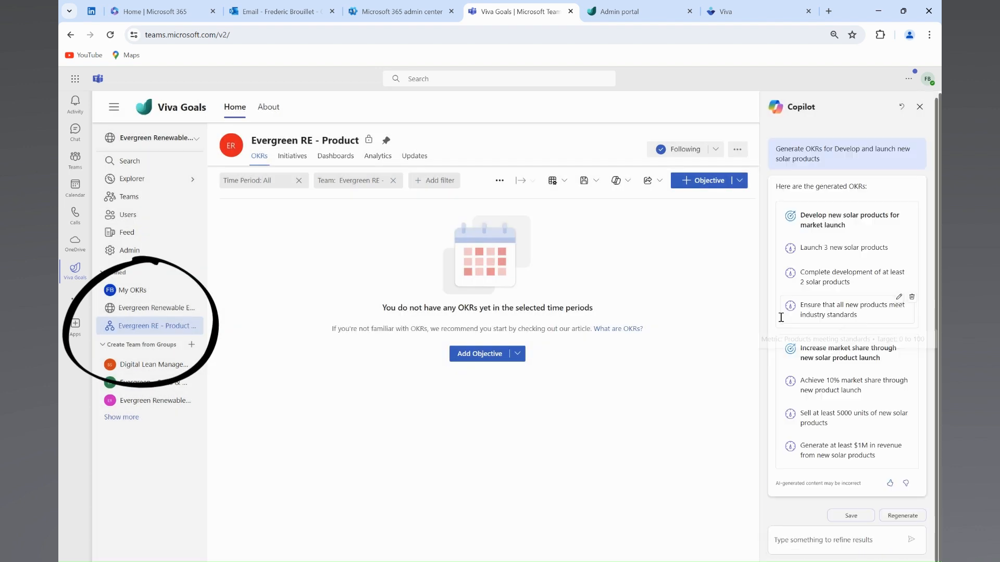
mouse_move(844, 408)
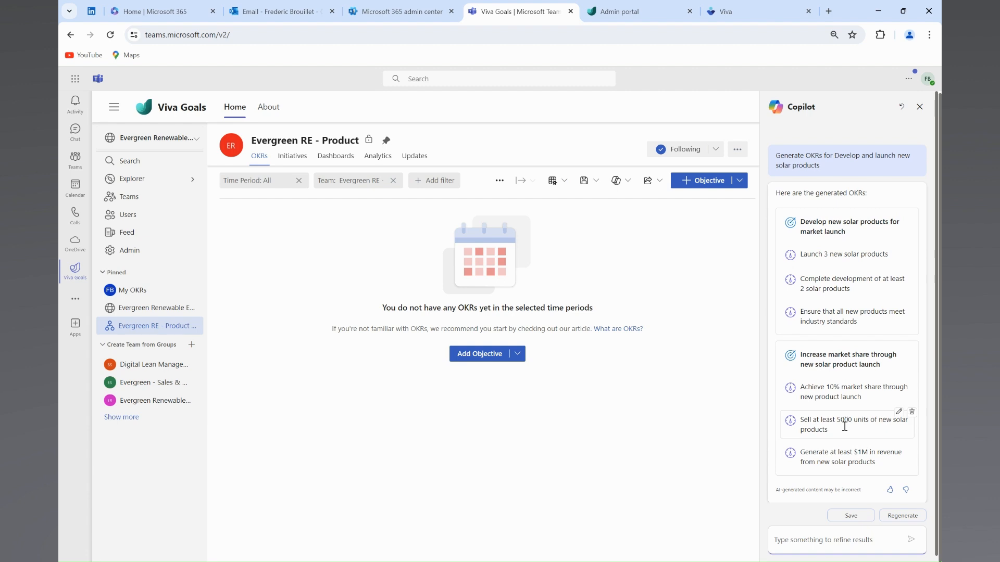
Step: Save the solar product OKRs to Evergreen RE - Product, align market share, and open Evergreen Renewable Energy
click(849, 516)
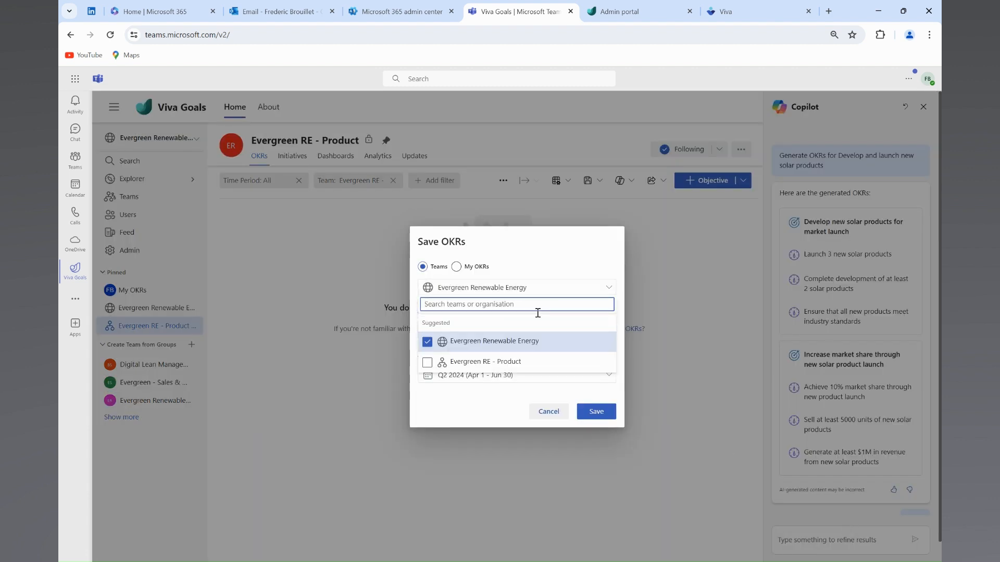
click(486, 362)
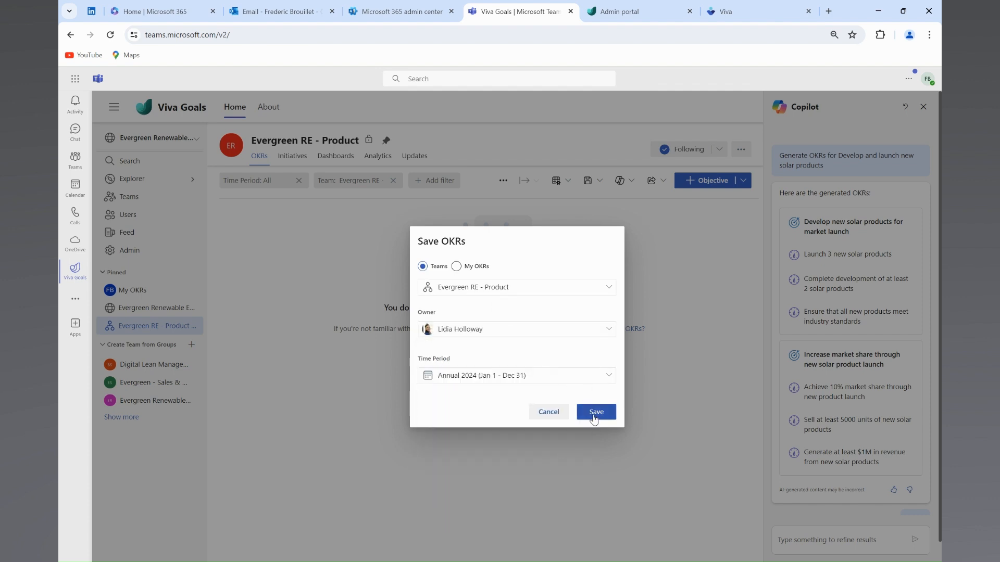
click(594, 411)
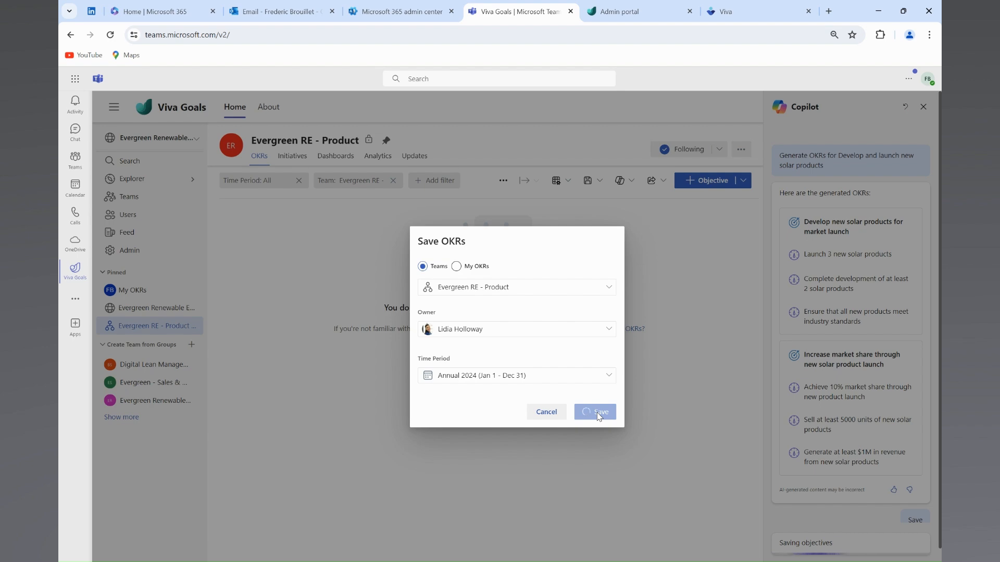
click(594, 411)
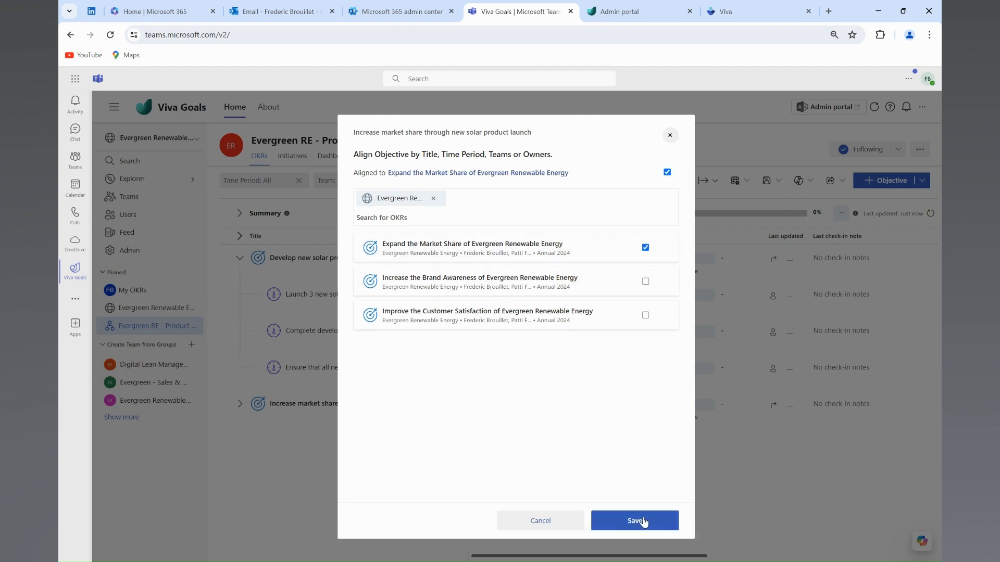
click(633, 520)
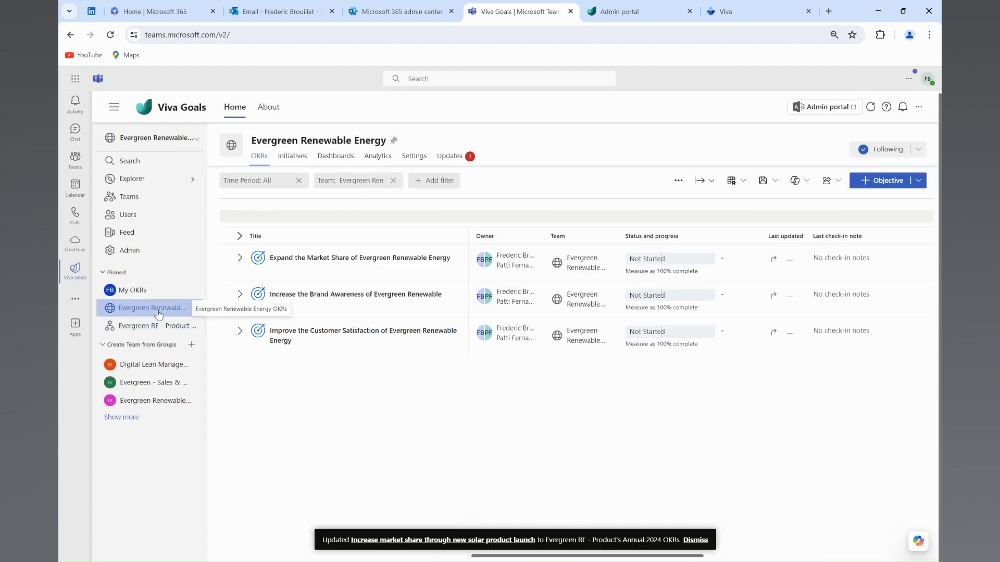
Step: Show the alignment map under Expand the Market Share, then start a new Evergreen RE - Product objective
click(731, 180)
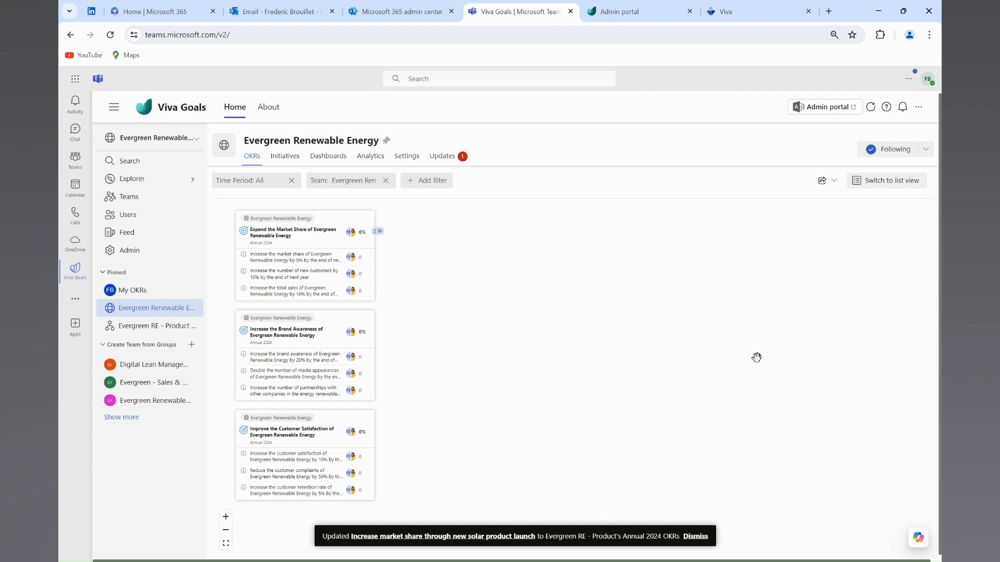
click(377, 231)
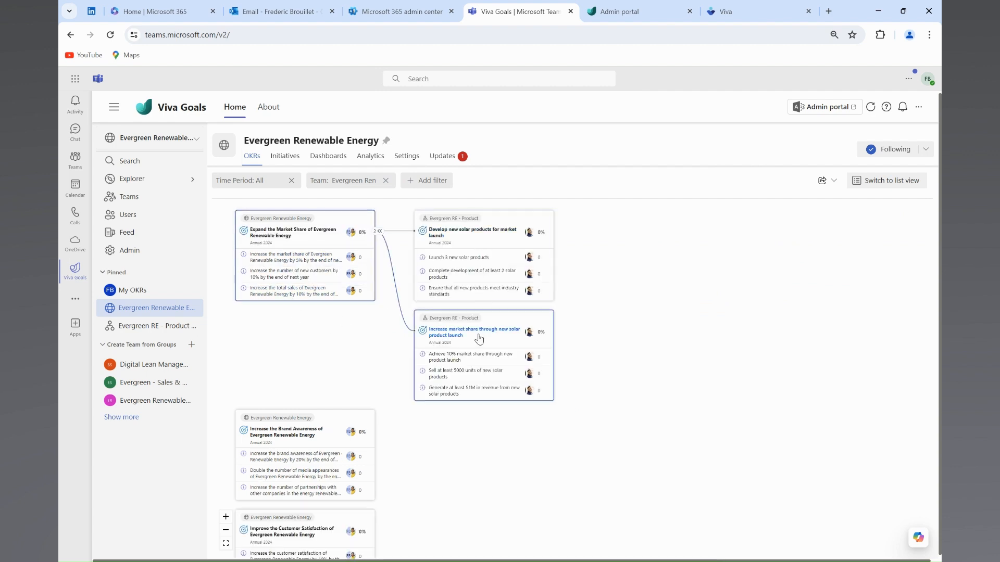
click(155, 326)
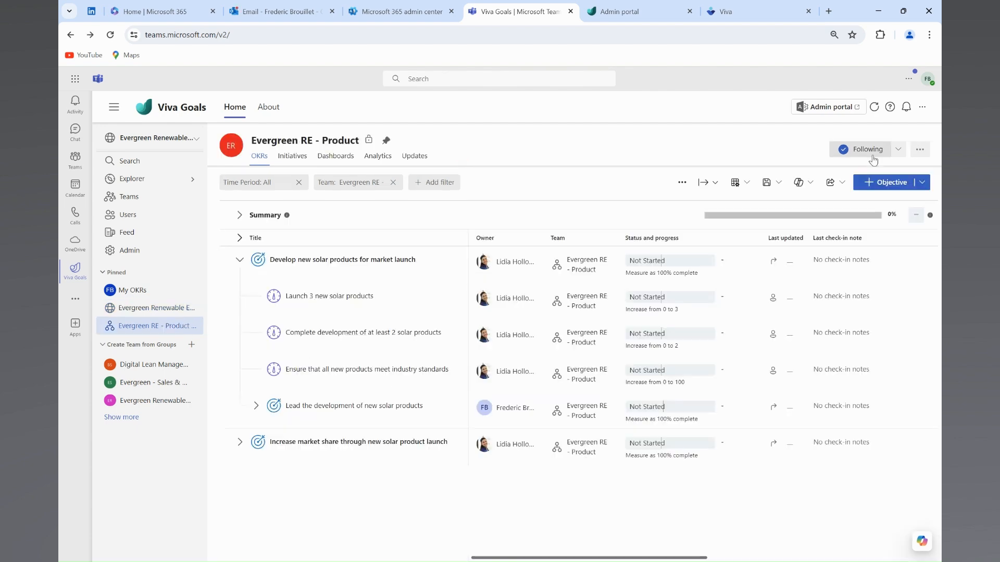
click(888, 181)
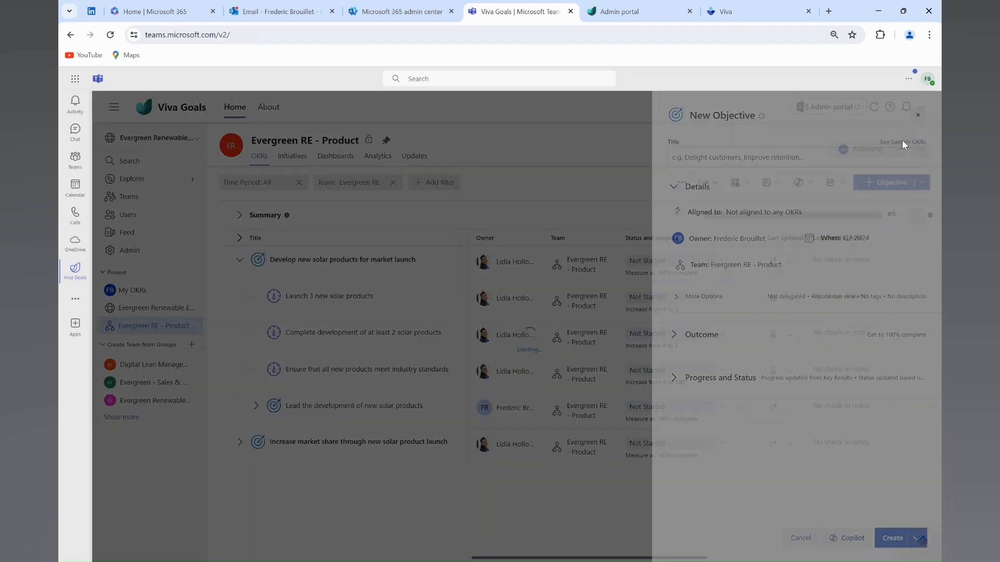
Step: Add the 'Deliver a must have product' sample from the Product and Engineering sample OKRs
click(900, 142)
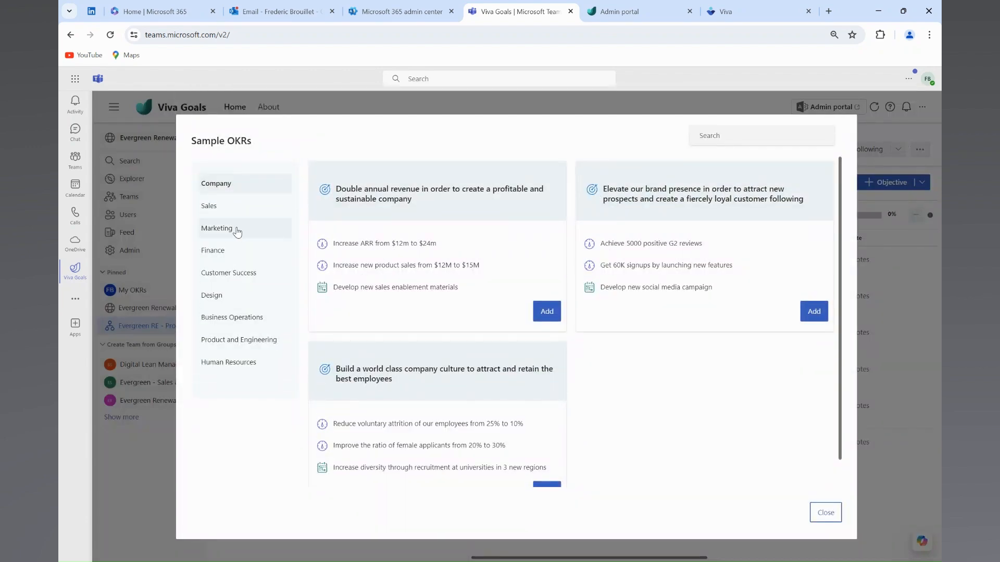
mouse_move(231, 317)
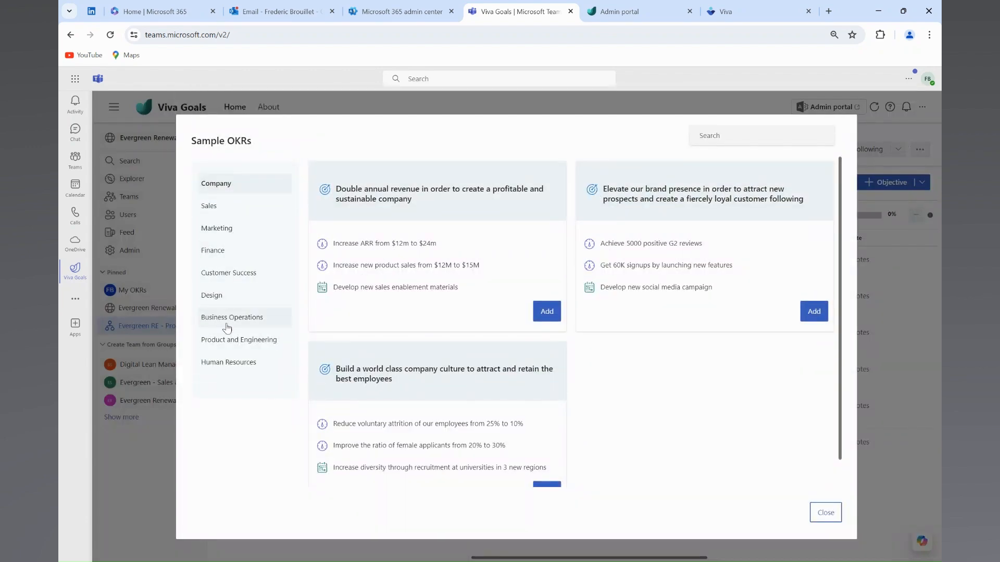
click(241, 339)
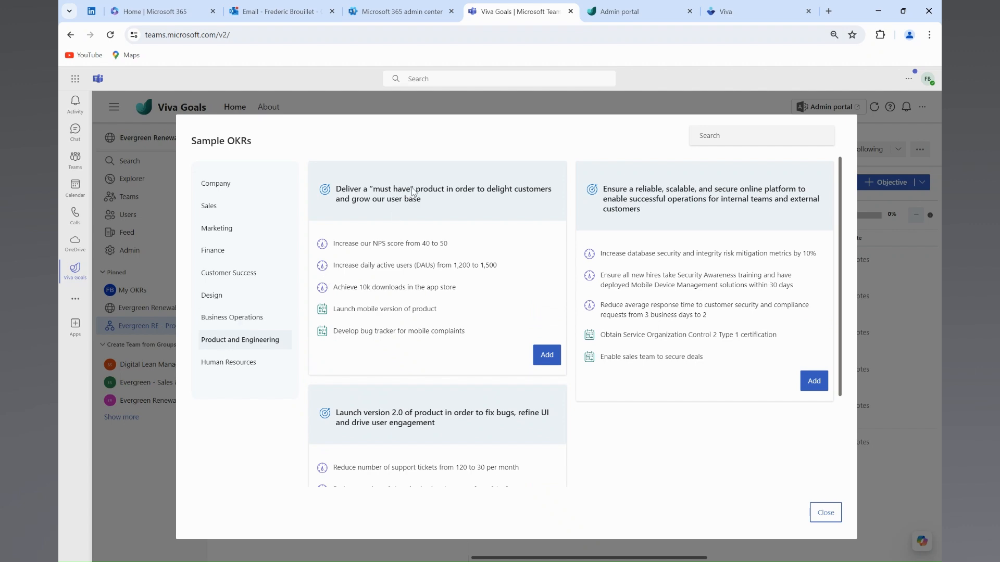
click(546, 355)
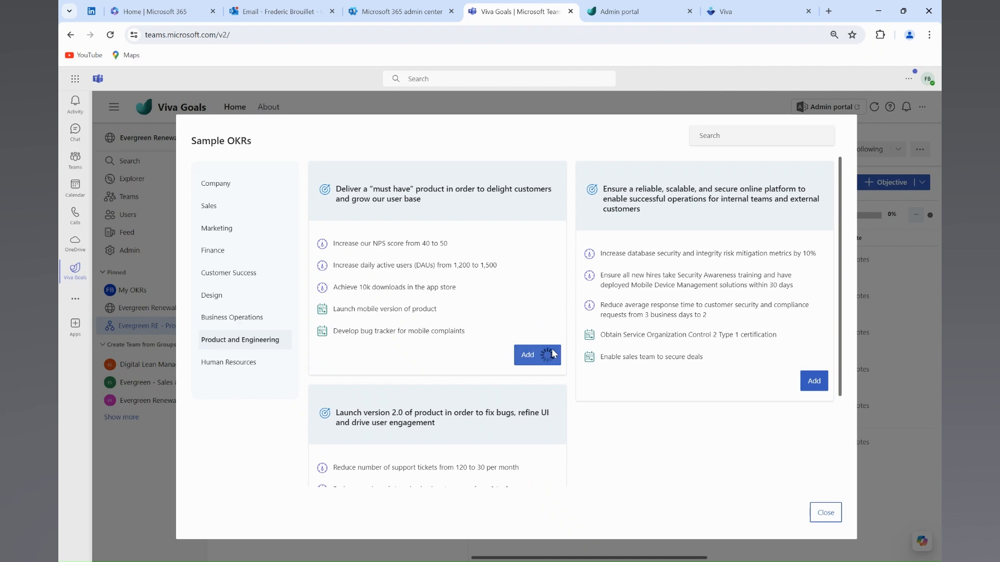
click(528, 355)
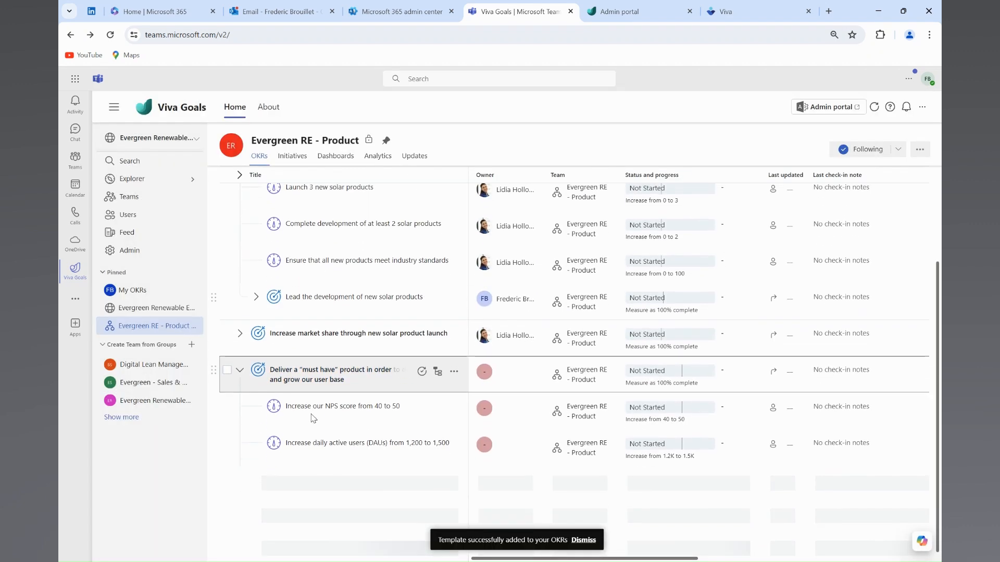
Step: Open the must-have product objective's details and search 'Evergreen RE - Product' under Aligned to
scroll(down, 3)
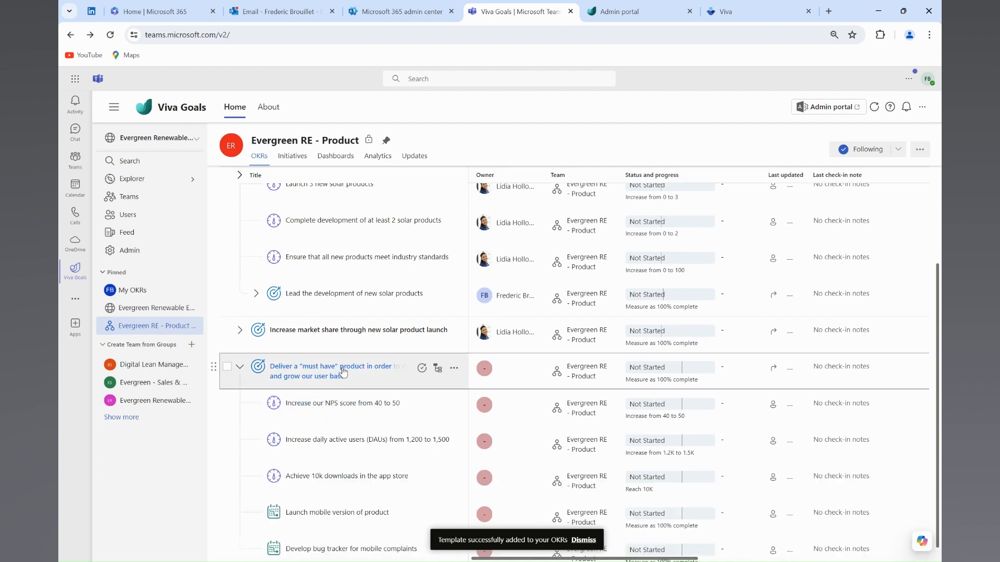
click(332, 371)
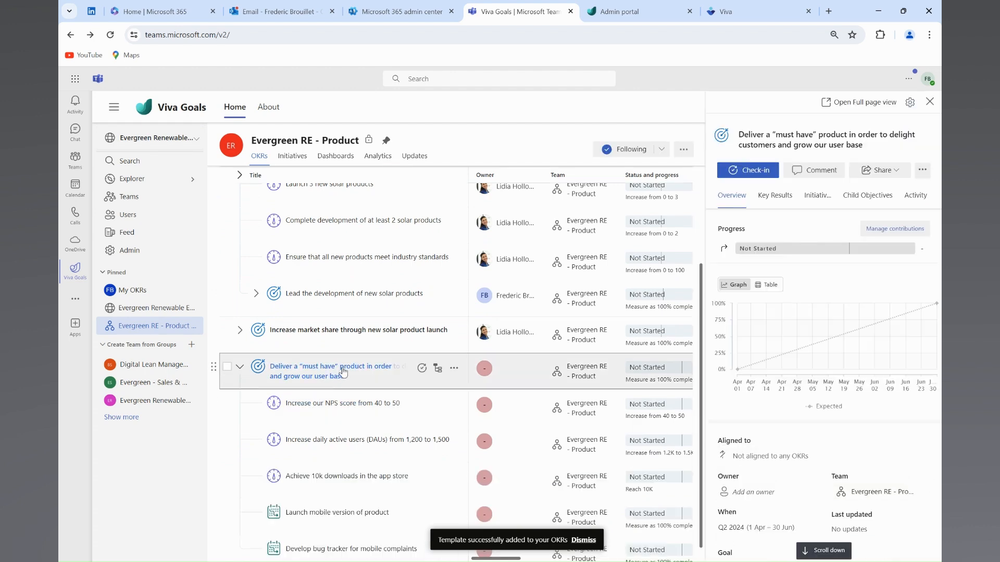
scroll(up, 3)
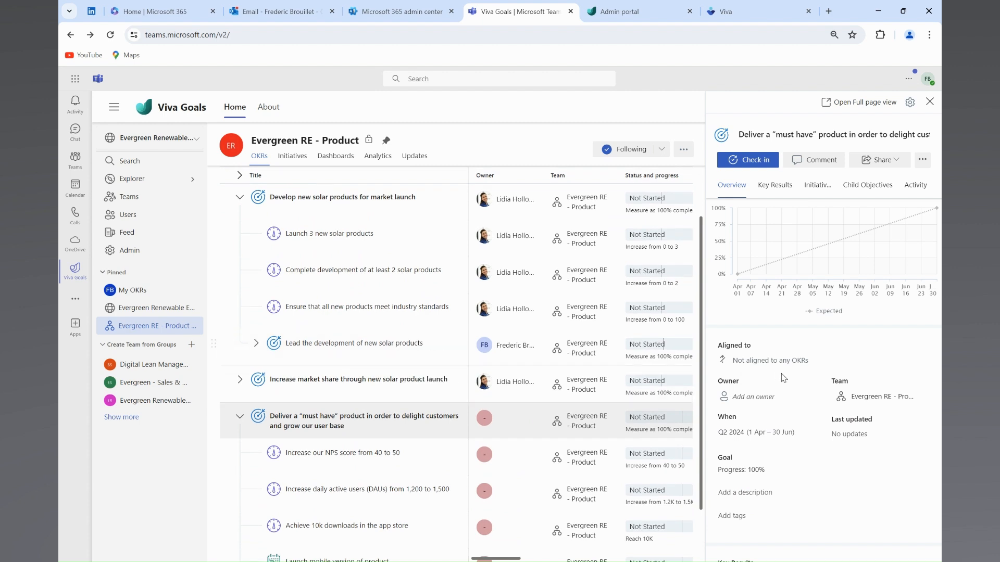
click(769, 360)
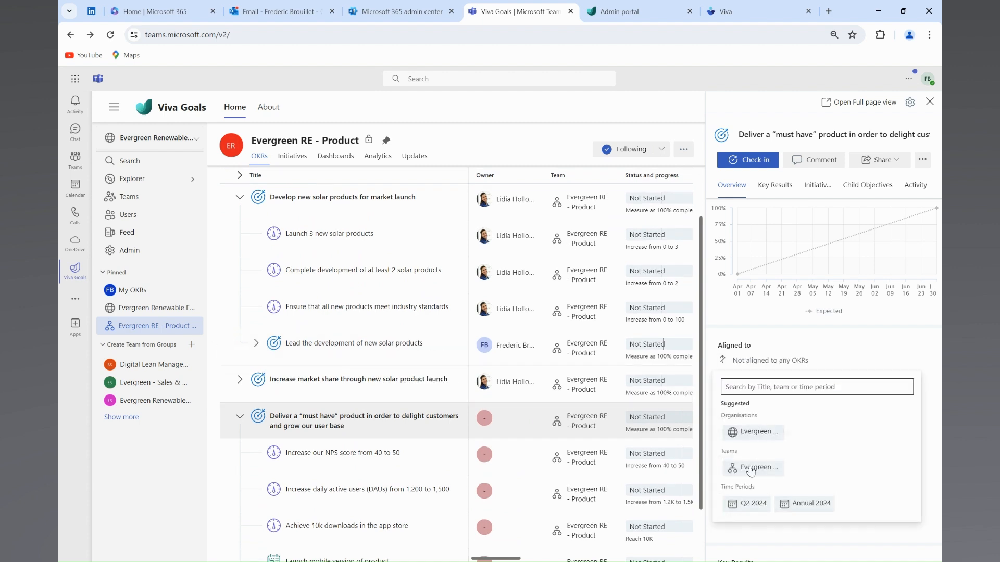
text(Evergreen RE - Product)
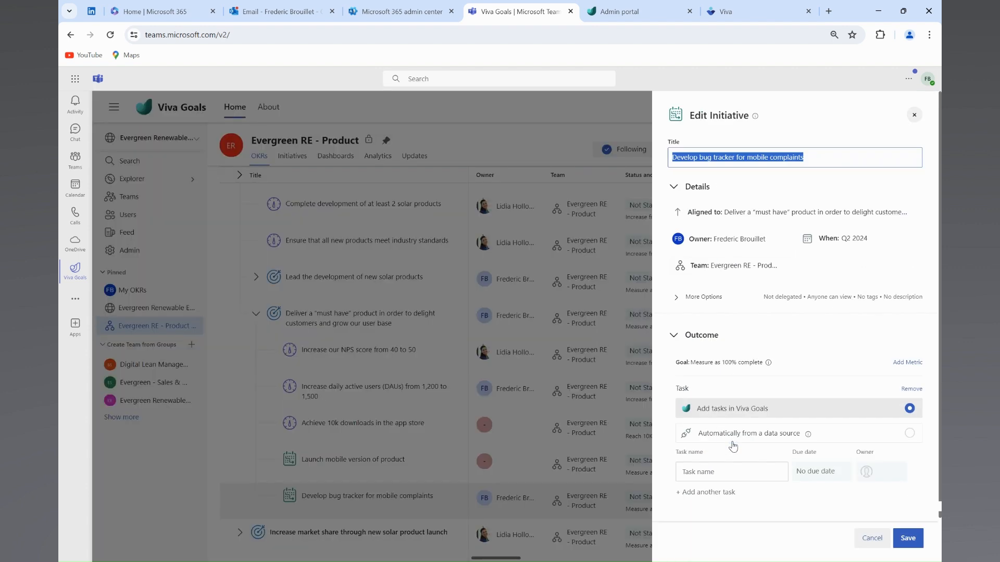
Step: Track the bug tracker initiative from the Product TIP Planner task by % of checklist items completed
click(909, 433)
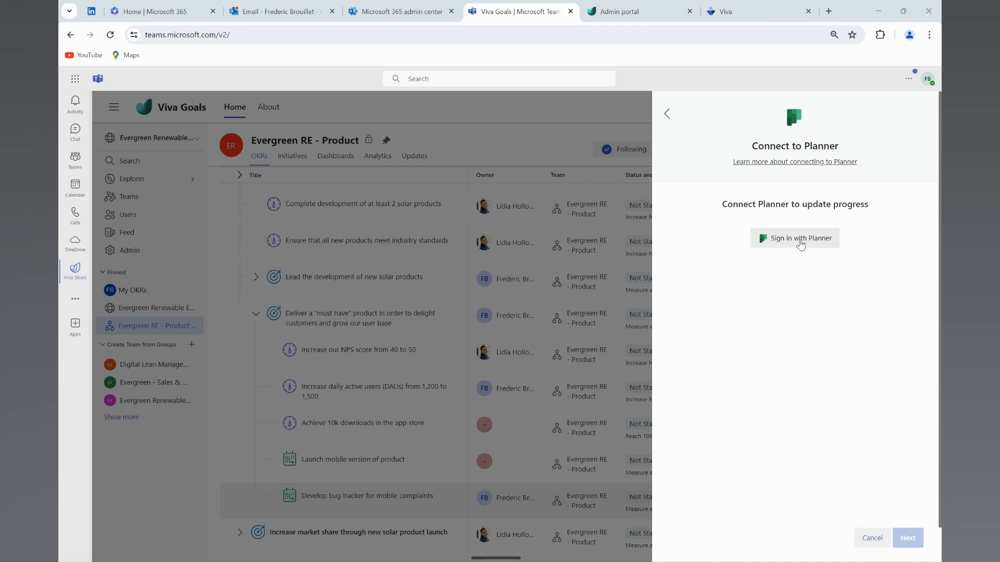
click(794, 238)
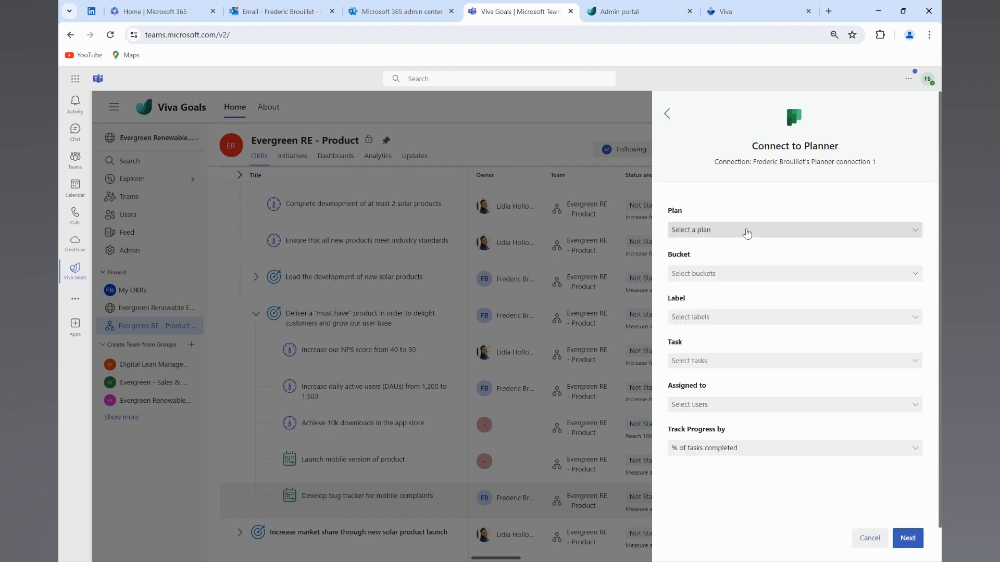
click(793, 448)
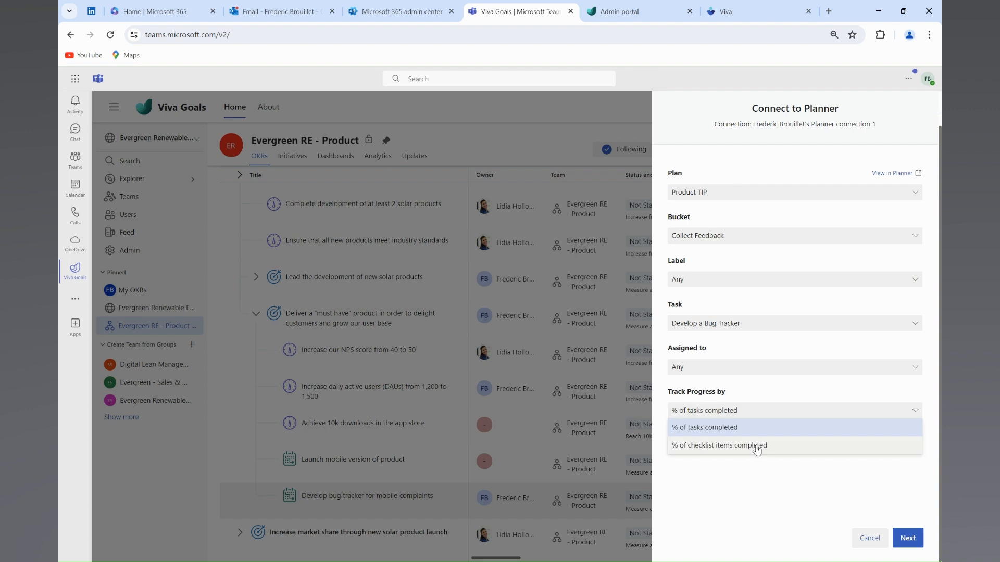
click(719, 445)
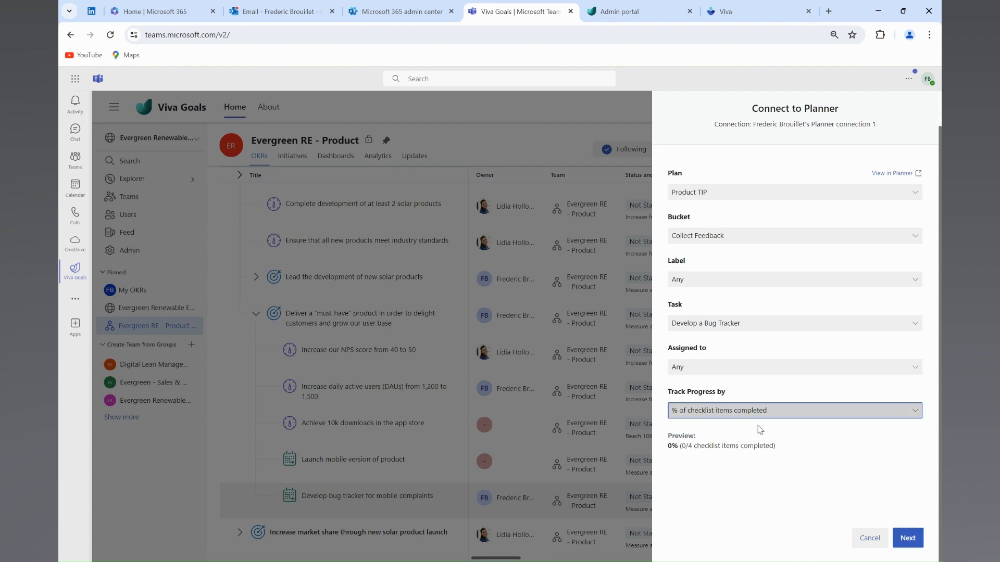
click(906, 537)
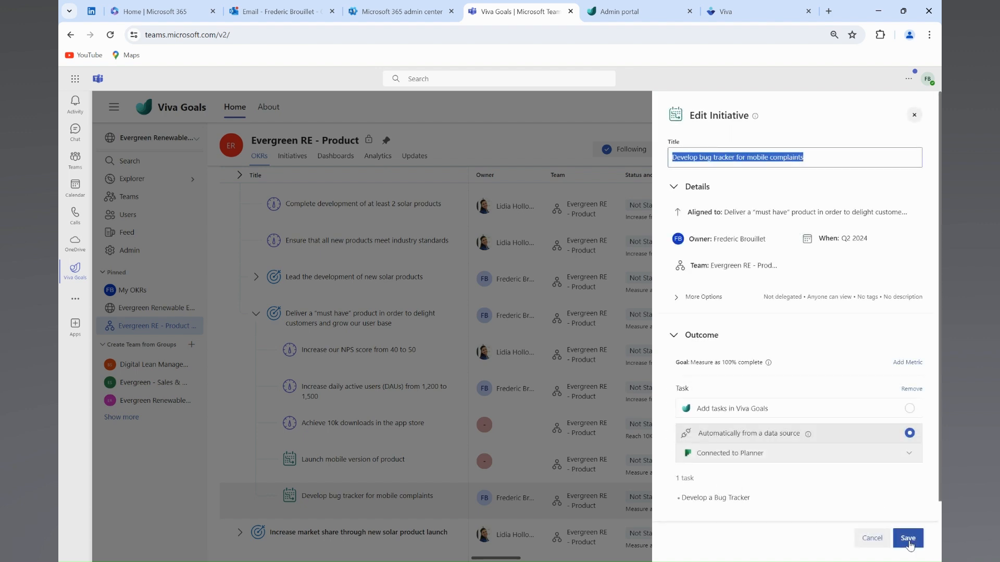
click(74, 158)
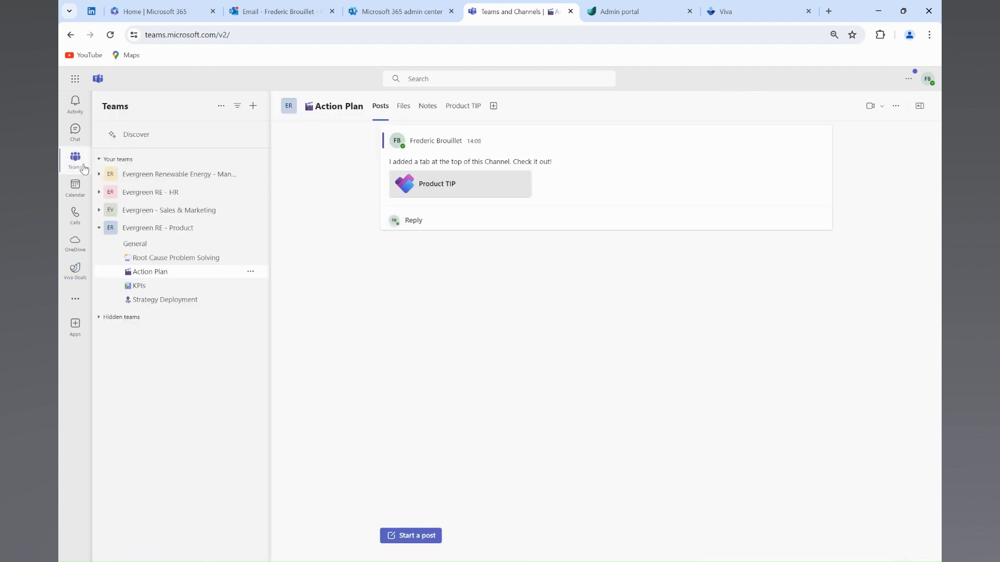
Step: Open the Product TIP plan board in Teams, then go back to Viva Goals
click(462, 106)
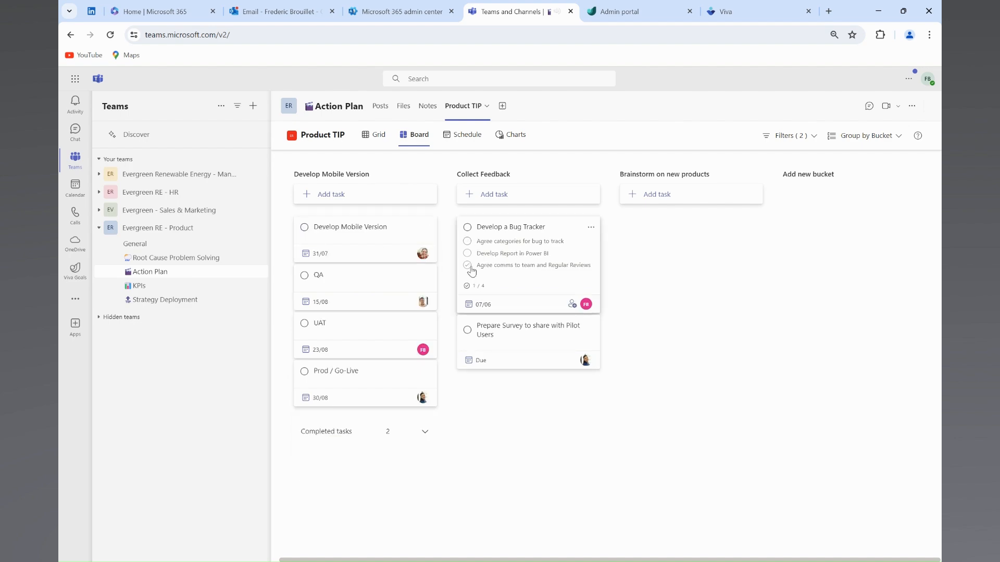
click(74, 268)
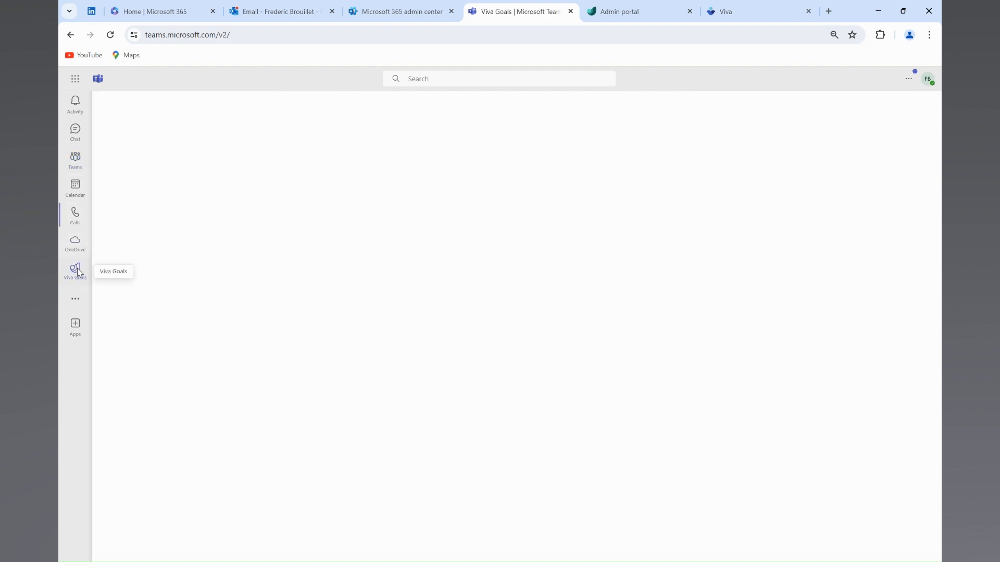
Step: Connect the NPS key result to the eNPS Power BI gauge's Sum of Value and save
click(74, 269)
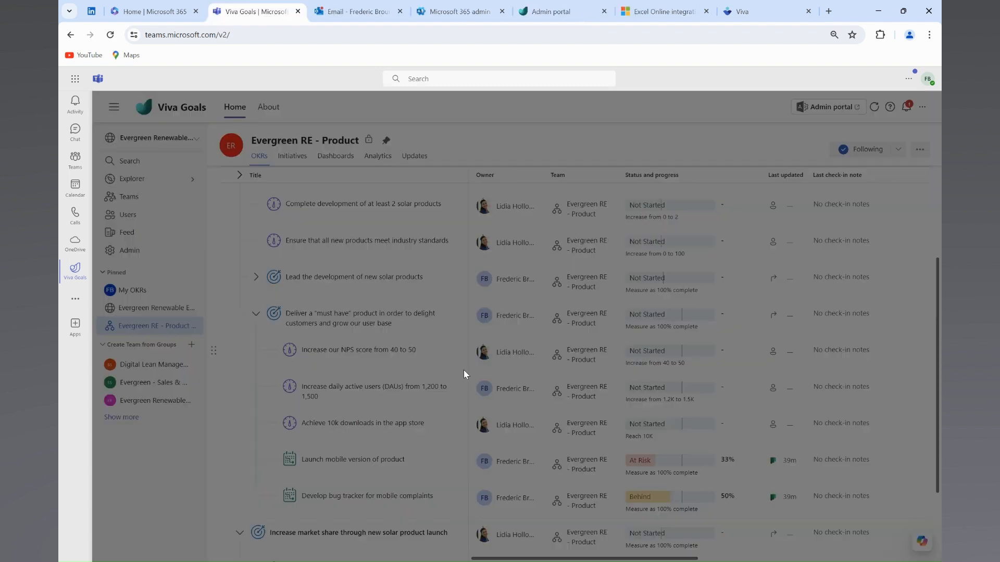
click(358, 349)
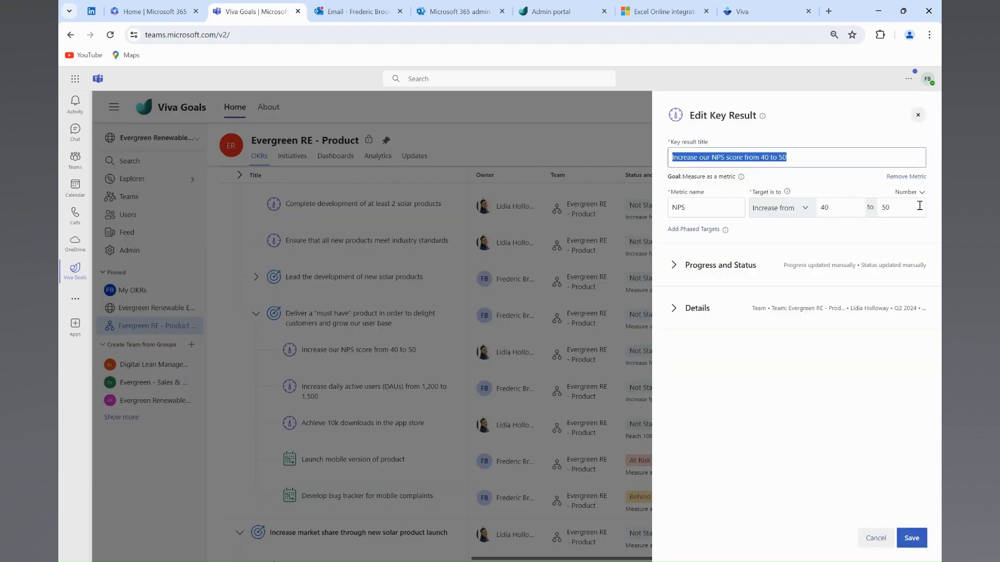
click(719, 264)
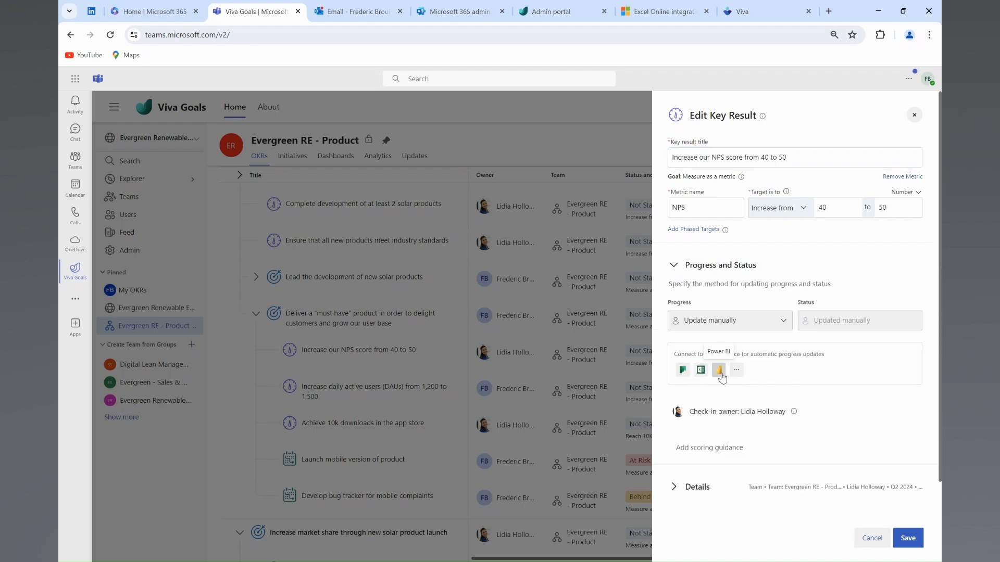
click(719, 370)
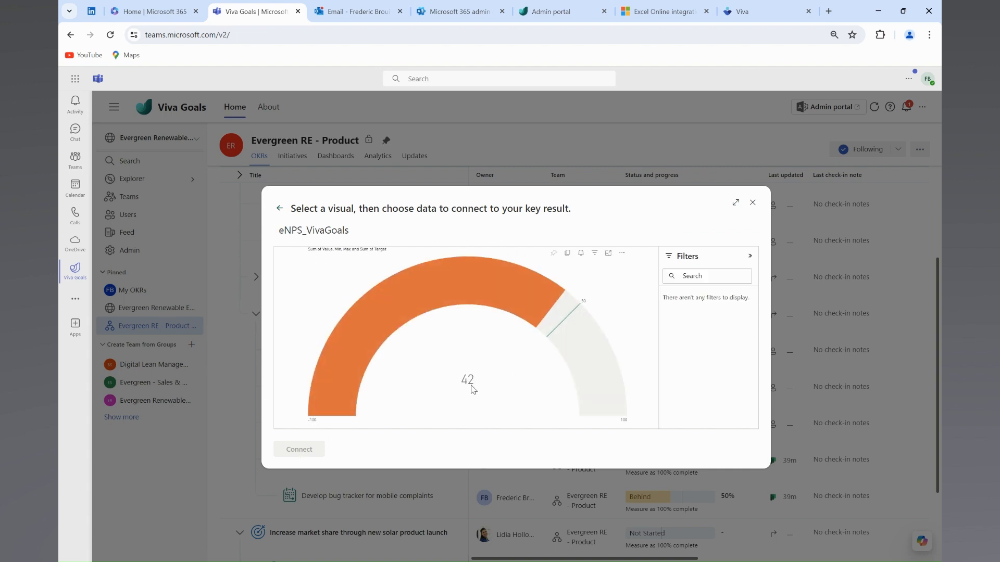
click(468, 379)
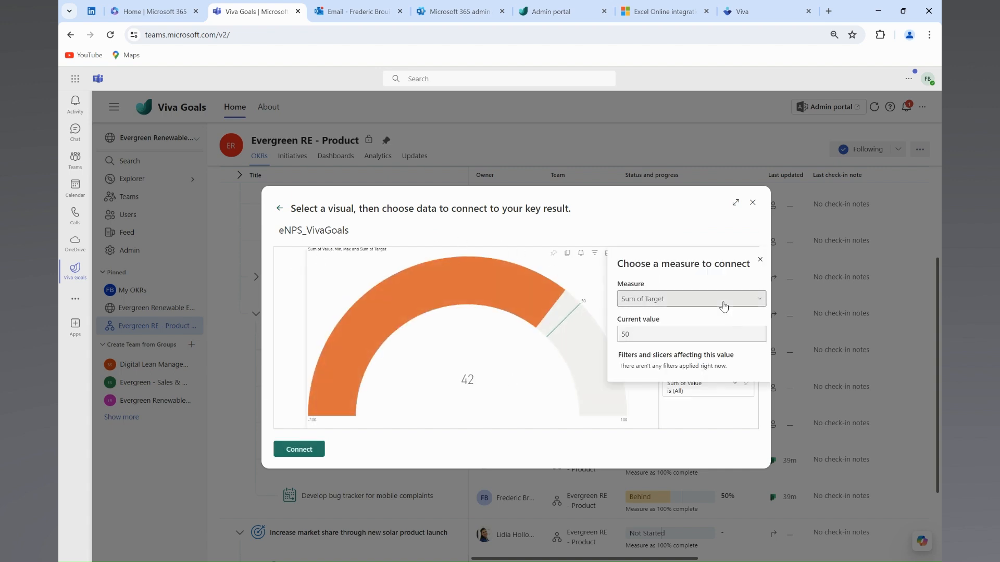
click(690, 298)
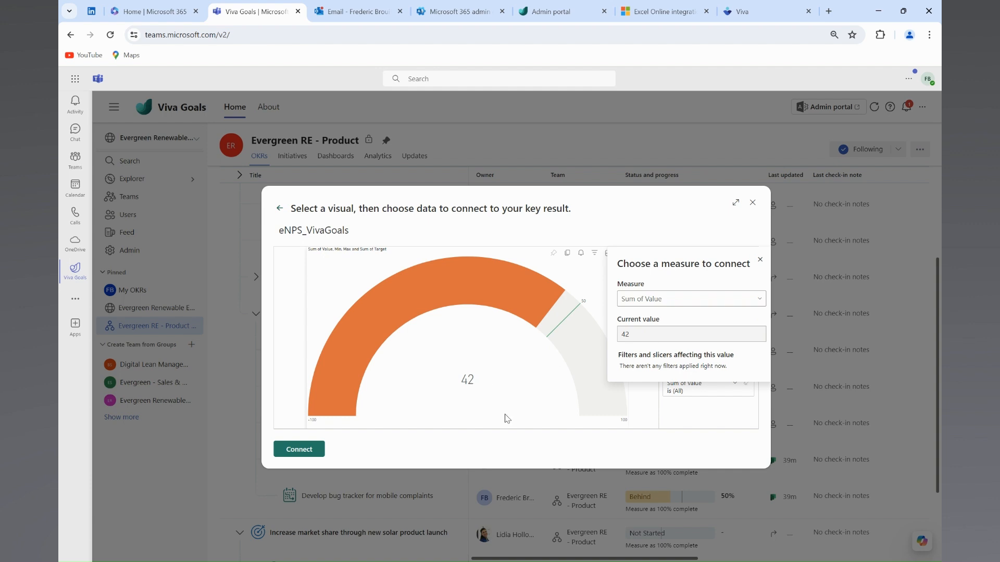
click(299, 448)
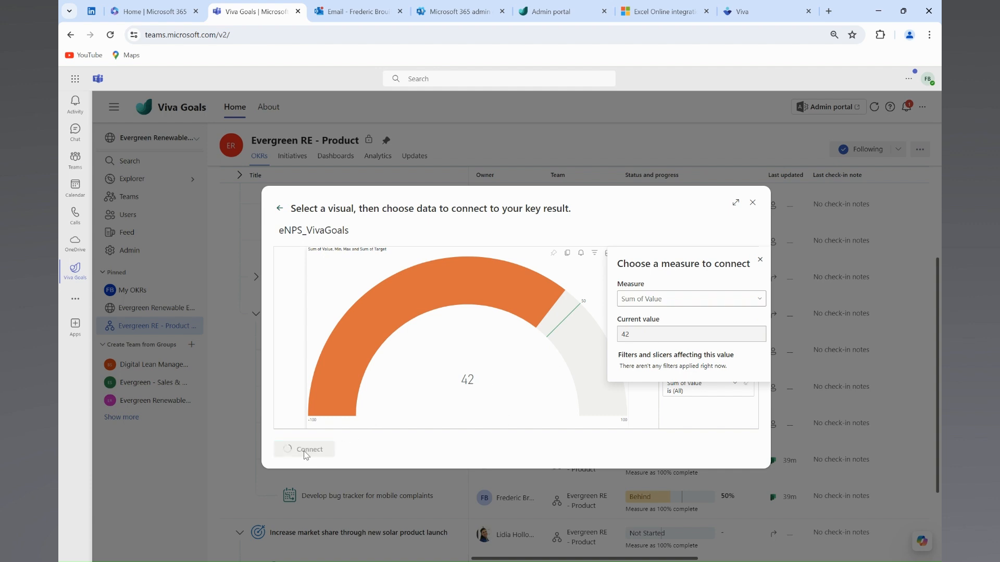
click(309, 448)
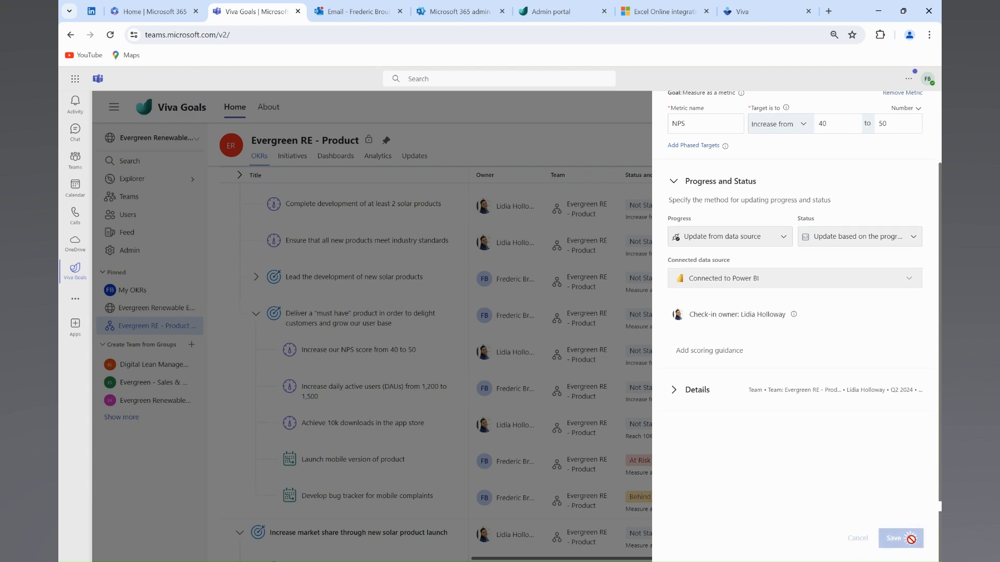
click(899, 537)
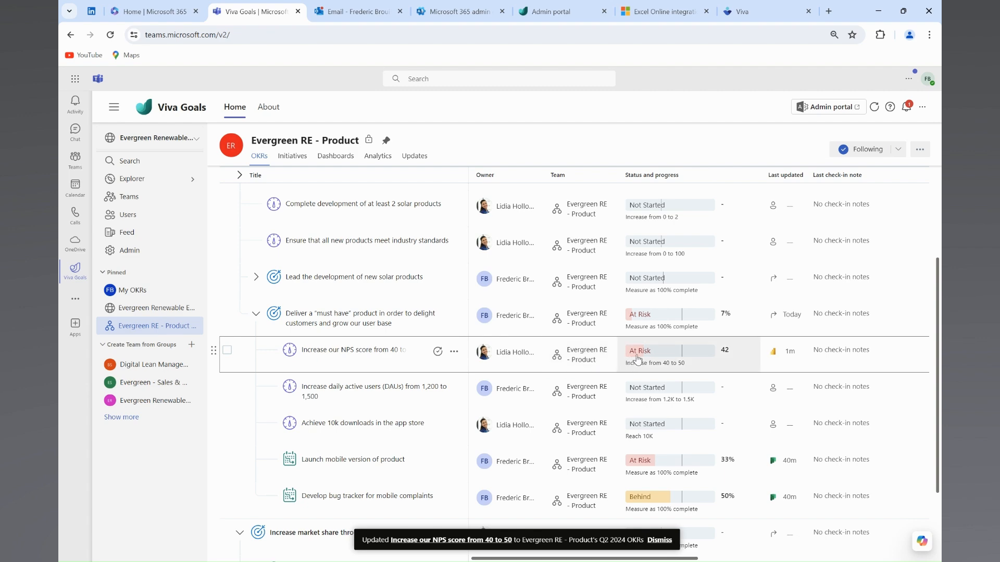
Step: Open the NPS key result's detail page showing 42 of 50, At Risk
click(352, 349)
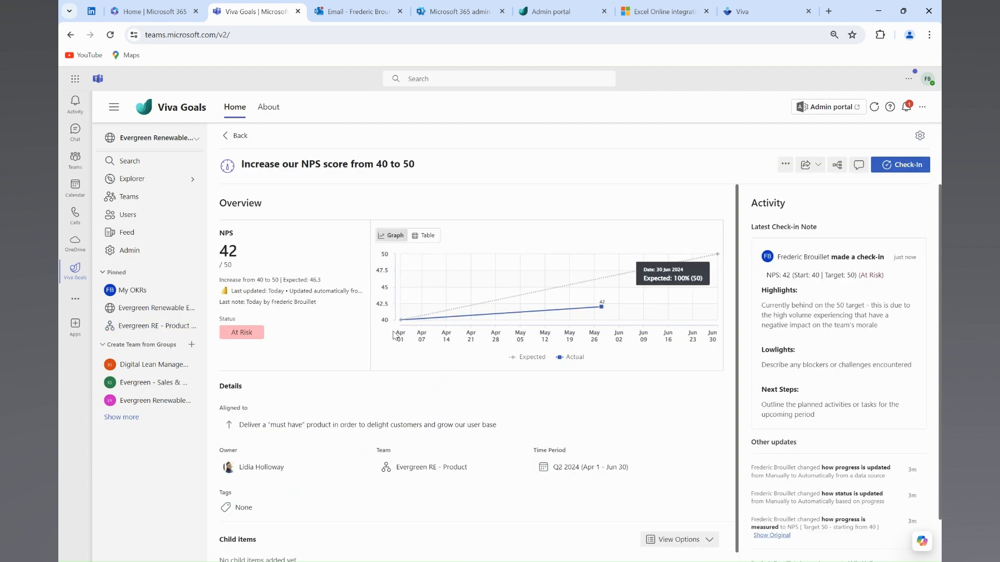
mouse_move(238, 240)
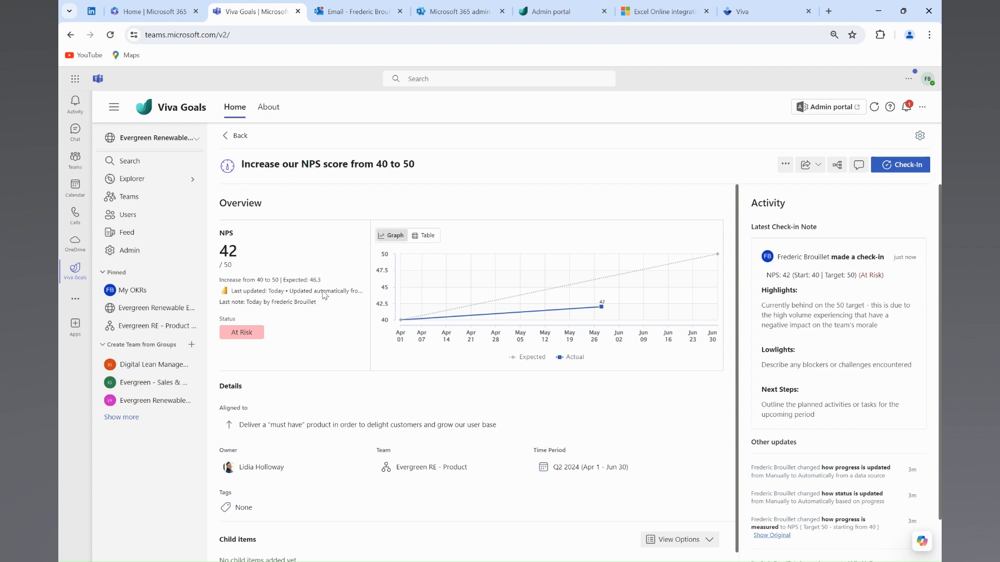
mouse_move(259, 397)
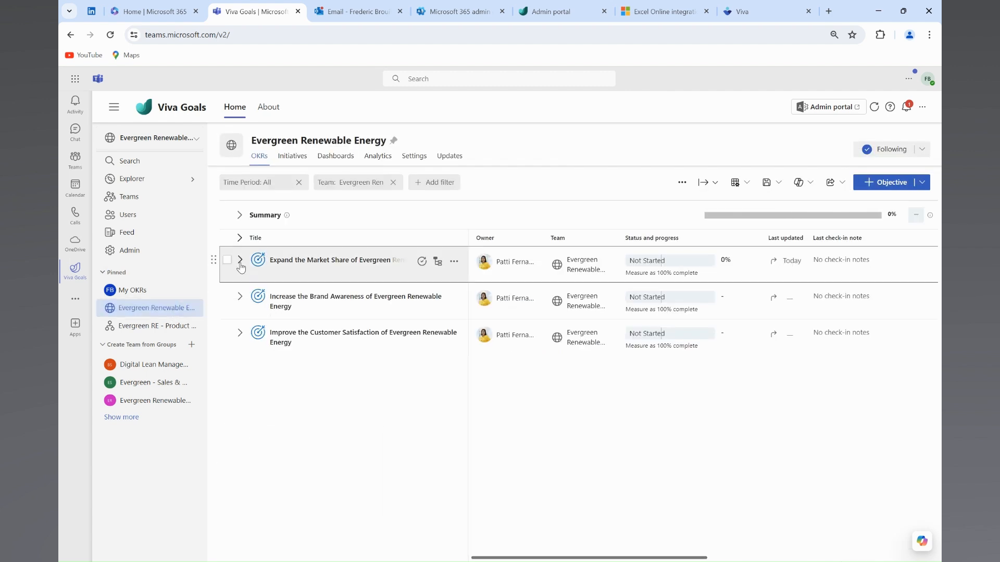
mouse_move(755, 181)
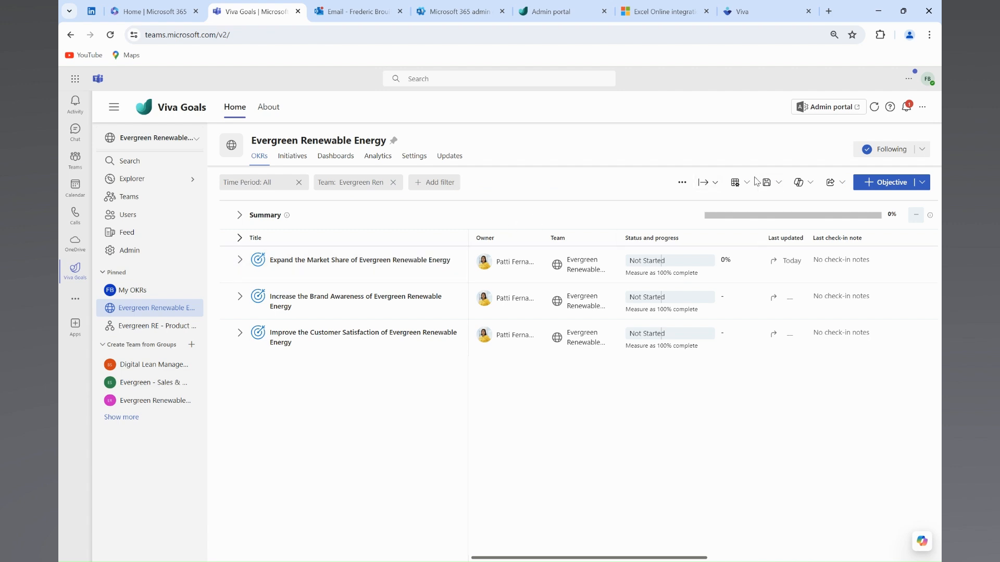
Step: Switch to alignment view and expand the Expand the Market Share and solar launch objectives
click(735, 182)
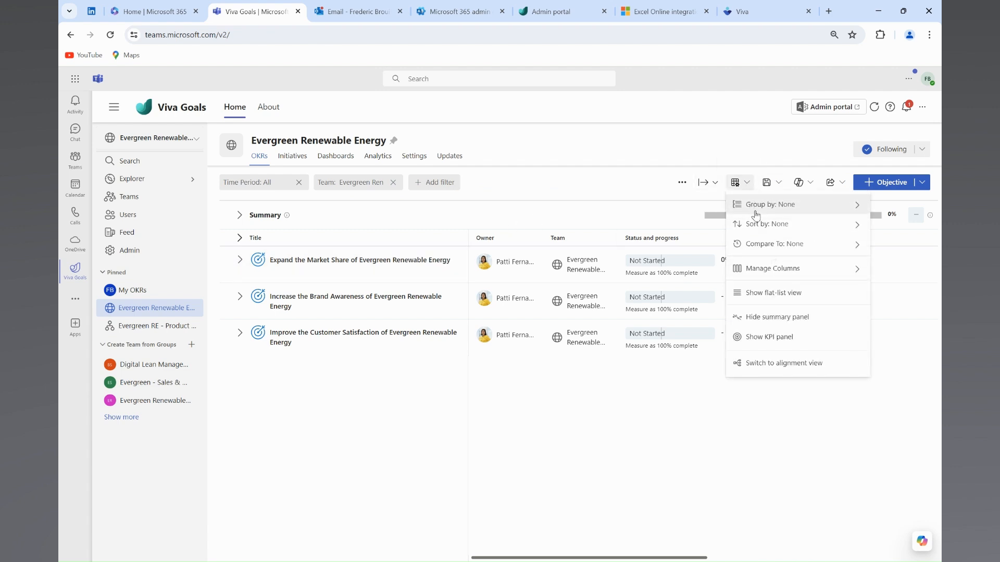
mouse_move(784, 363)
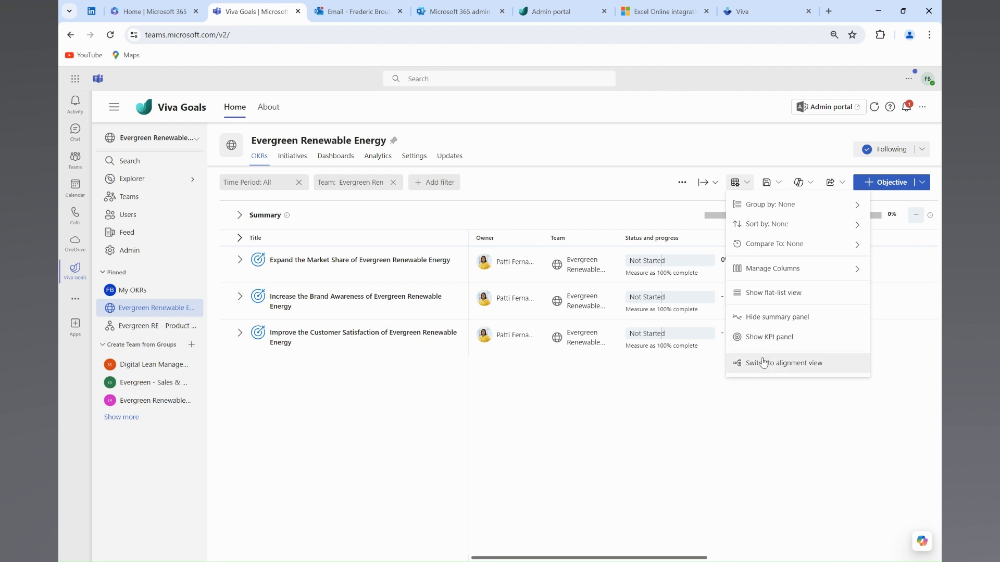
click(783, 362)
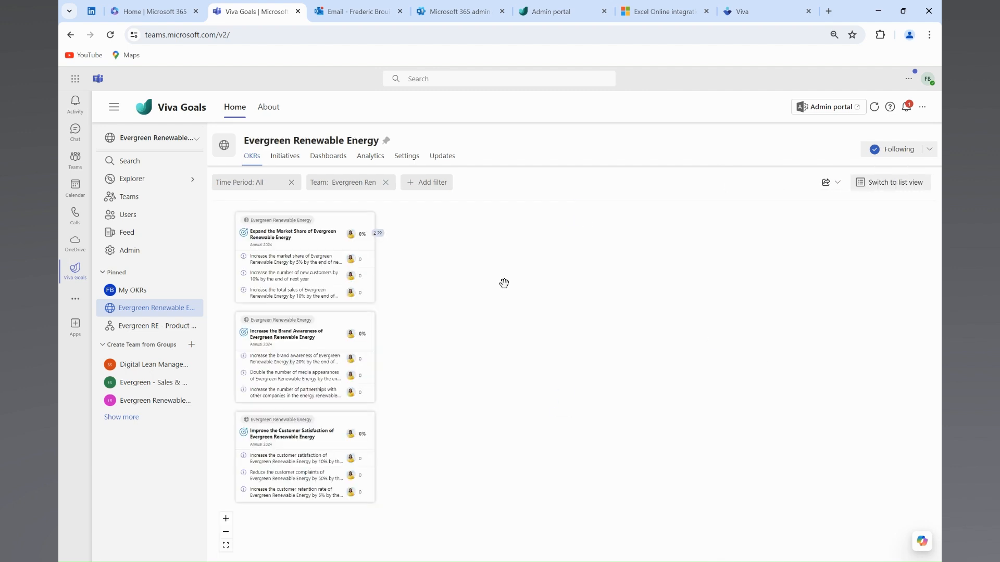
click(377, 234)
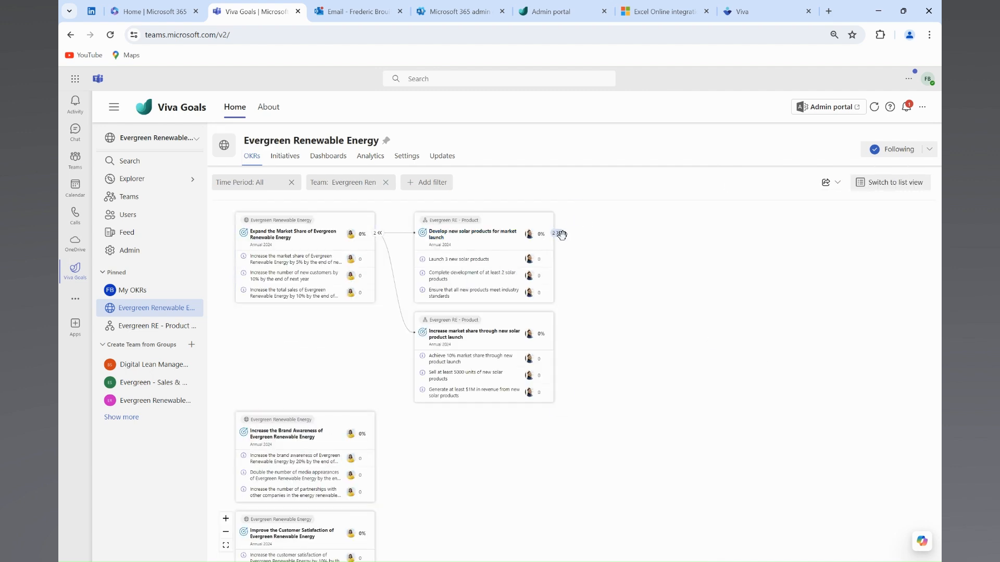
click(559, 233)
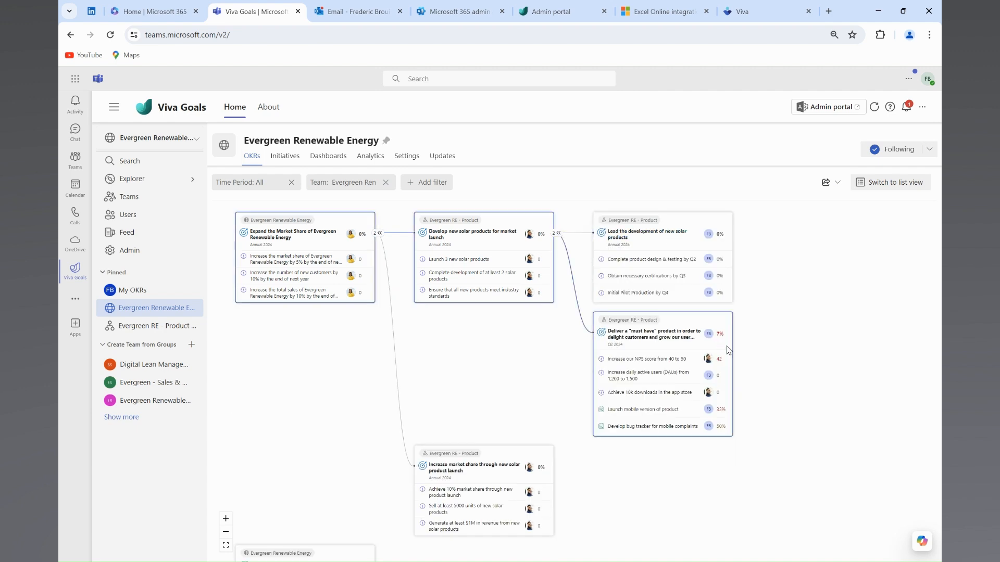
mouse_move(722, 436)
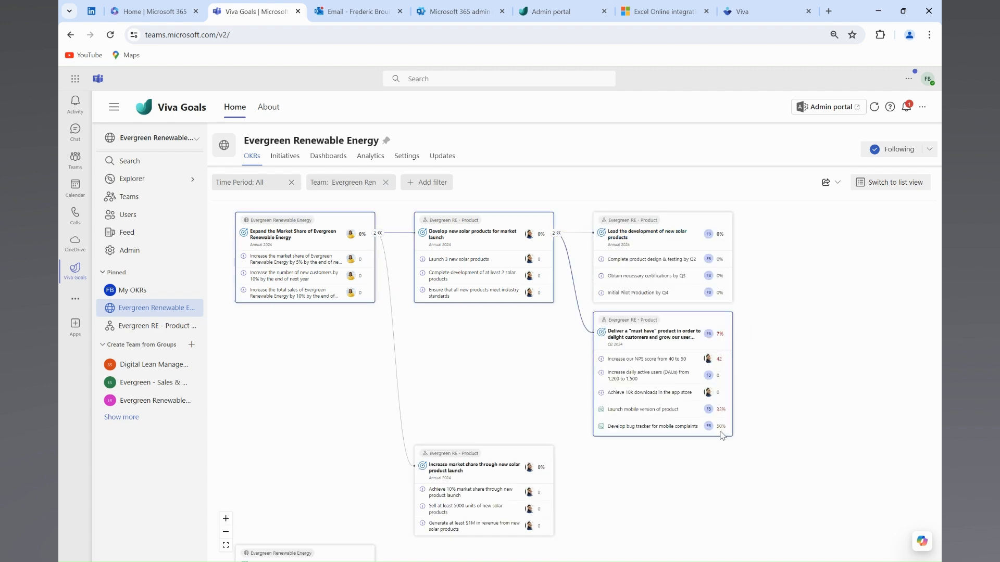
mouse_move(817, 322)
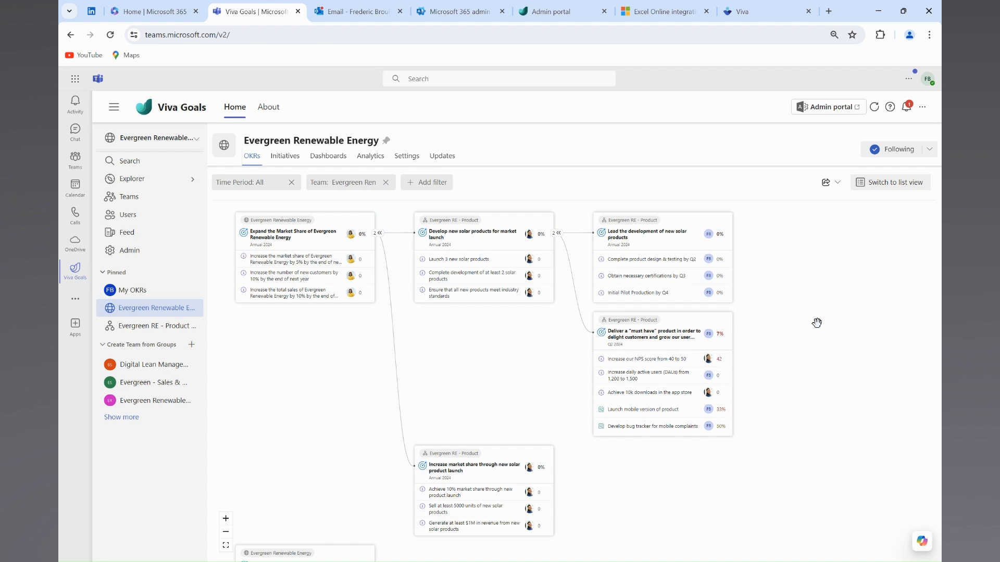
mouse_move(650, 334)
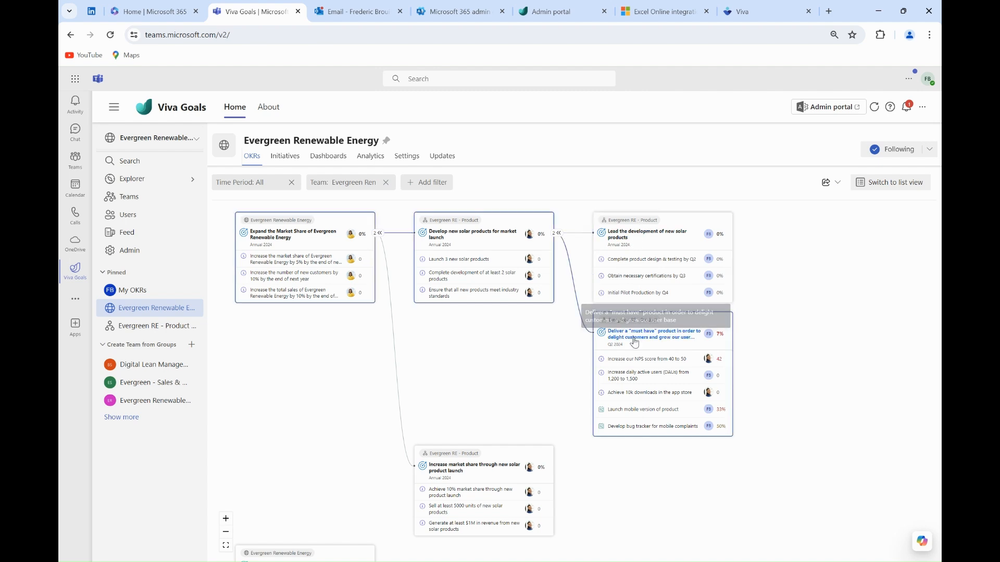
click(649, 374)
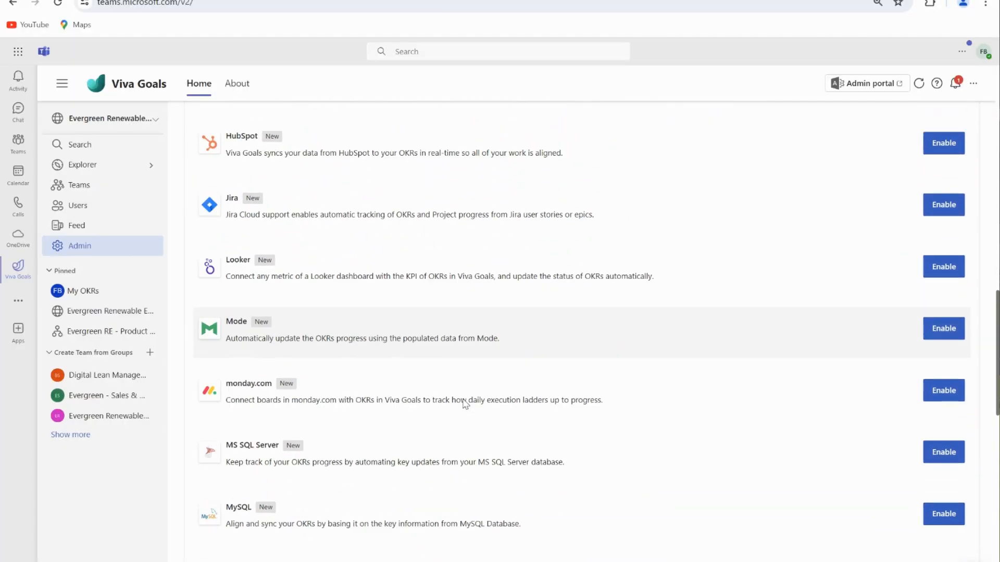
Step: Scroll through the Admin Dashboard's Integrations list of data connectors
scroll(up, 3)
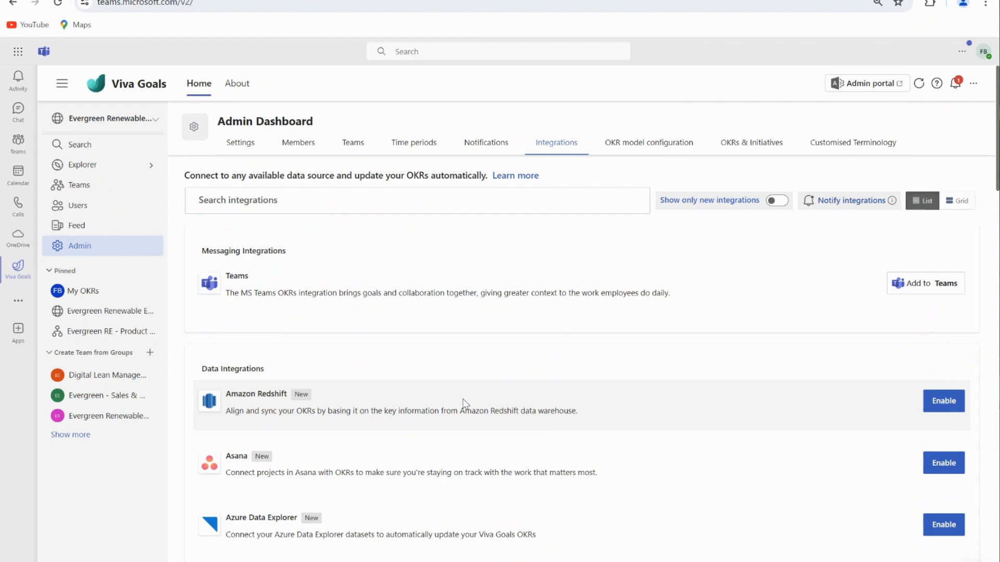